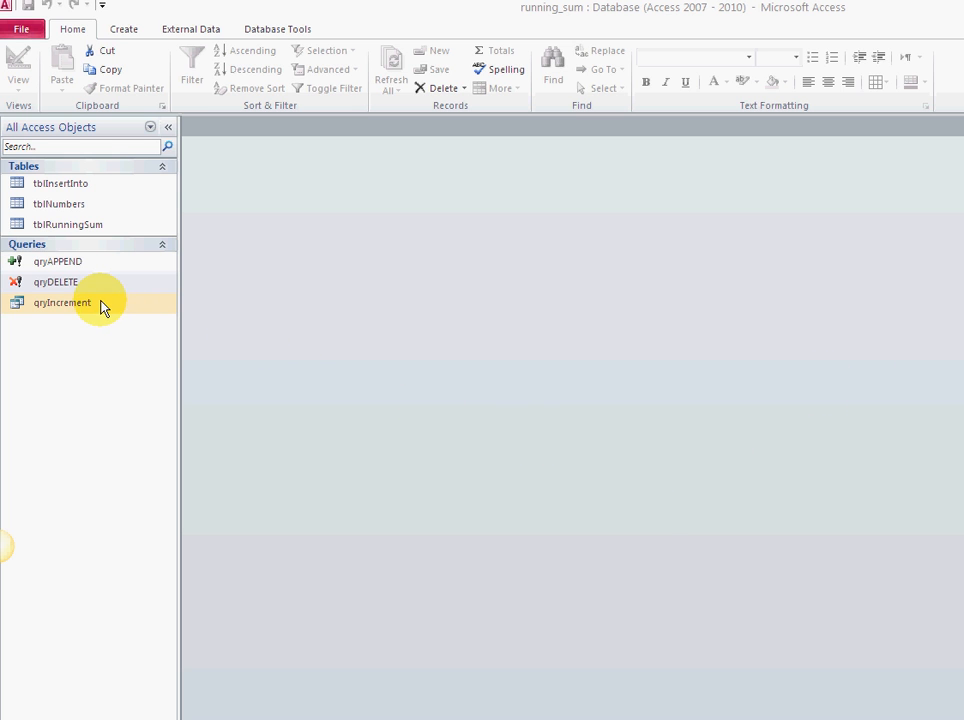
# View qryIncrement's datasheet listing numbers 10–20 with counter values 1–10.
pyautogui.doubleClick(62, 302)
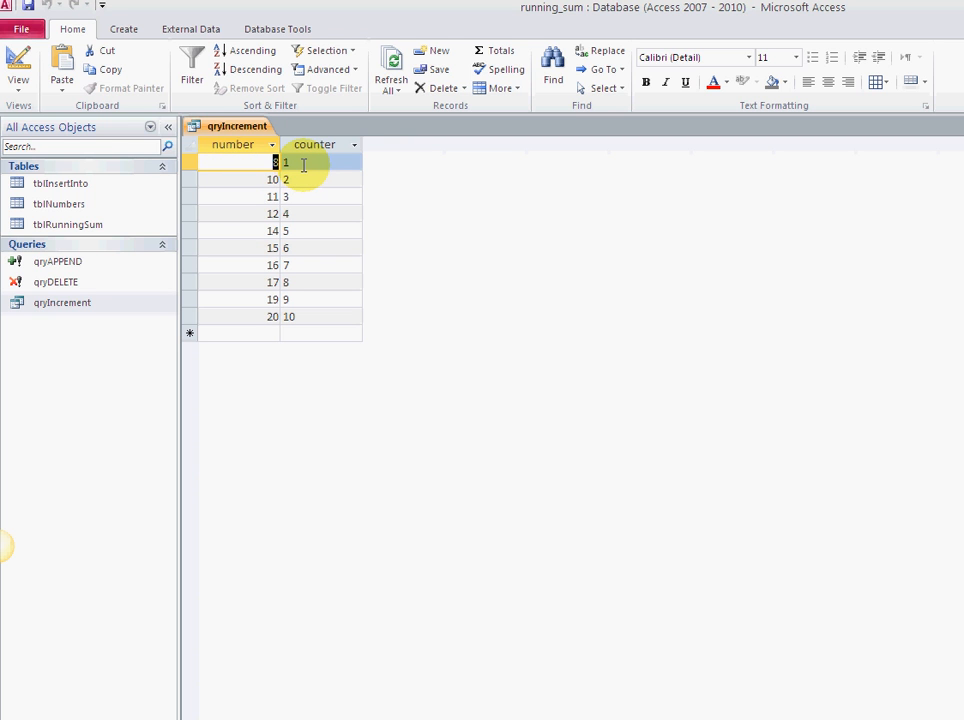
pyautogui.moveTo(316, 144)
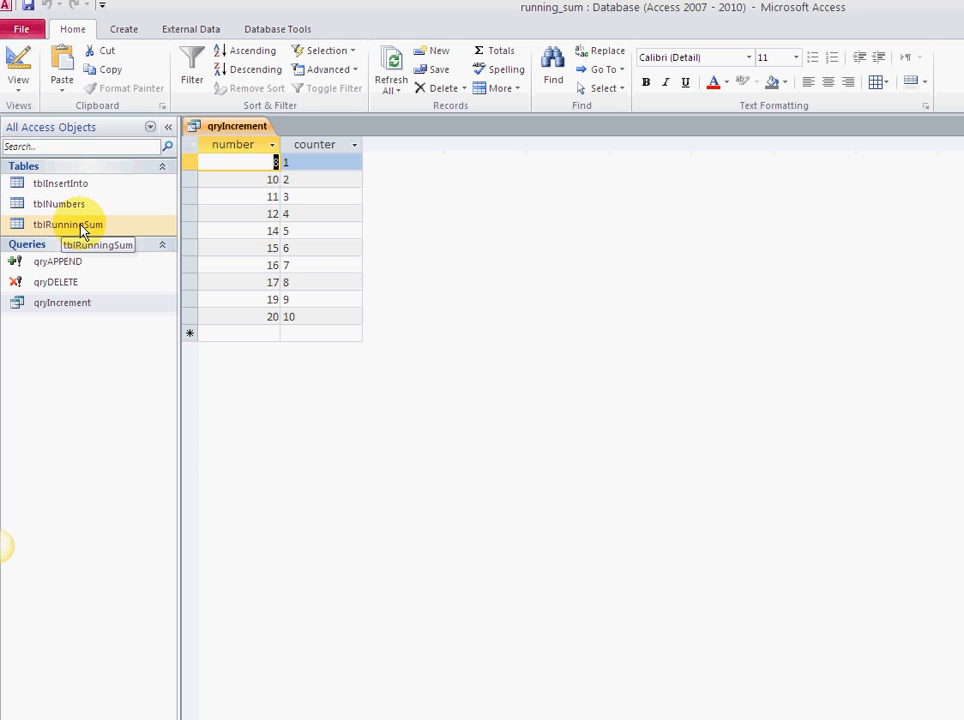
# View tblRunningSum's plain number column (8–20) and flip between it and the qryIncrement results.
pyautogui.click(68, 224)
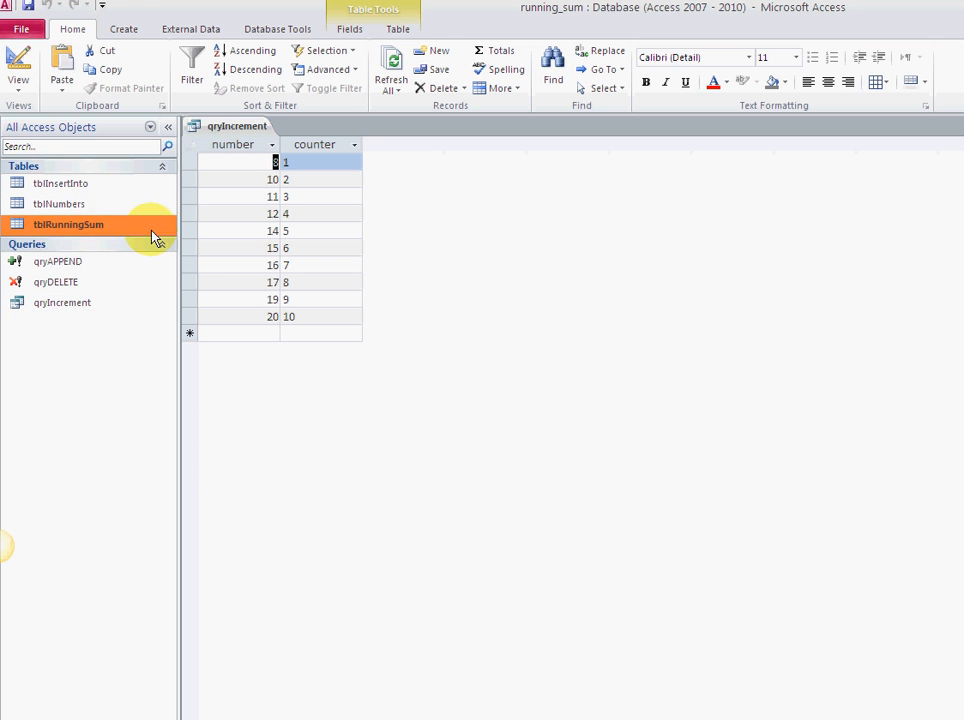
pyautogui.doubleClick(68, 224)
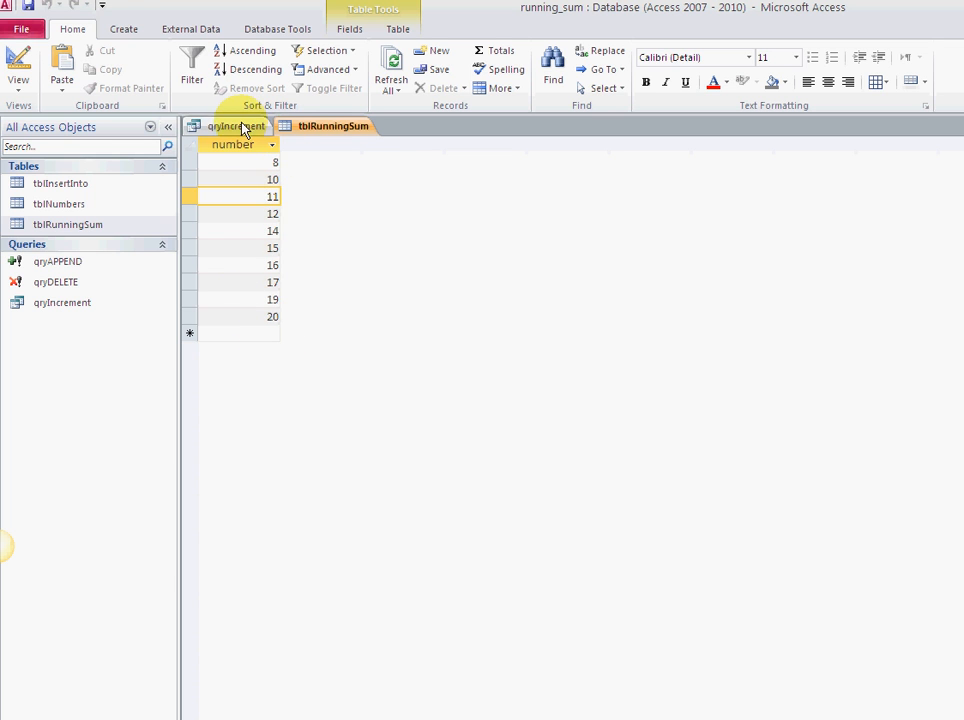
pyautogui.click(234, 126)
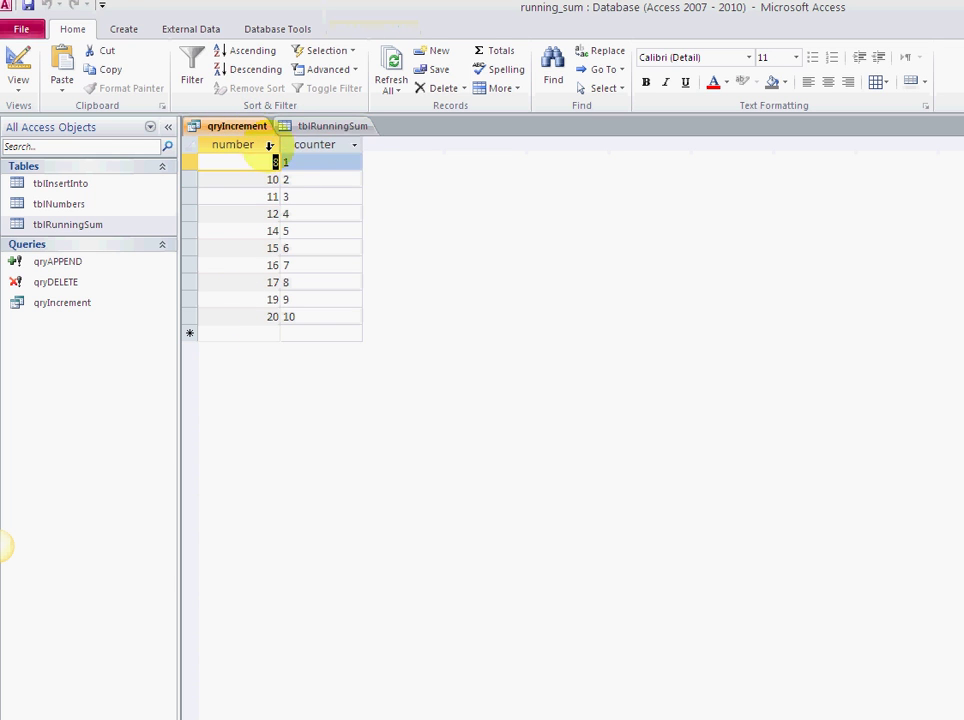
pyautogui.moveTo(332, 248)
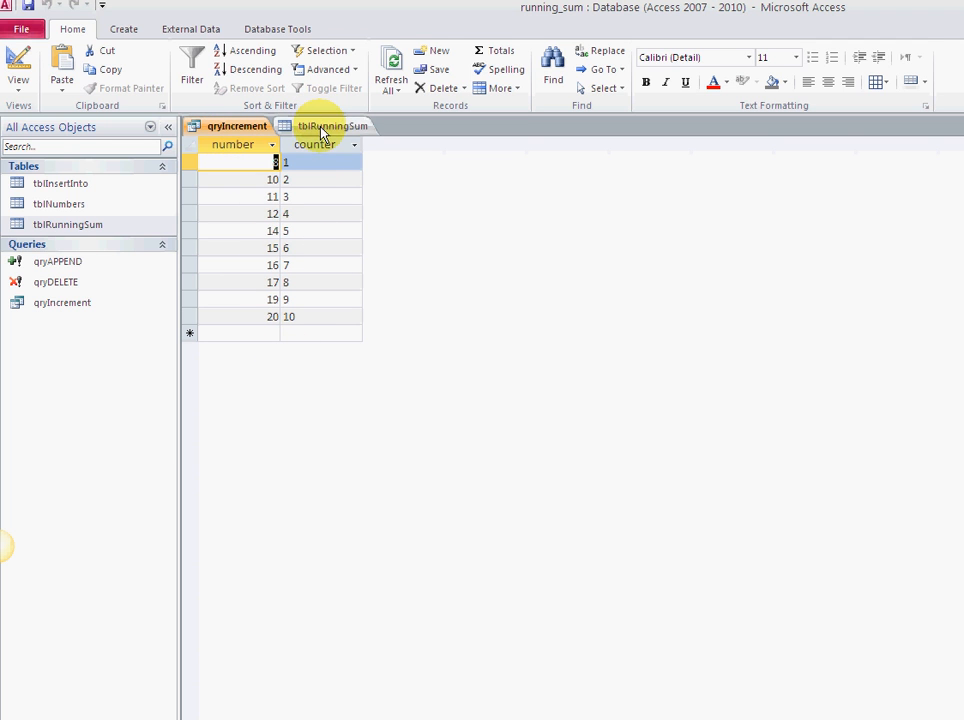
pyautogui.click(236, 124)
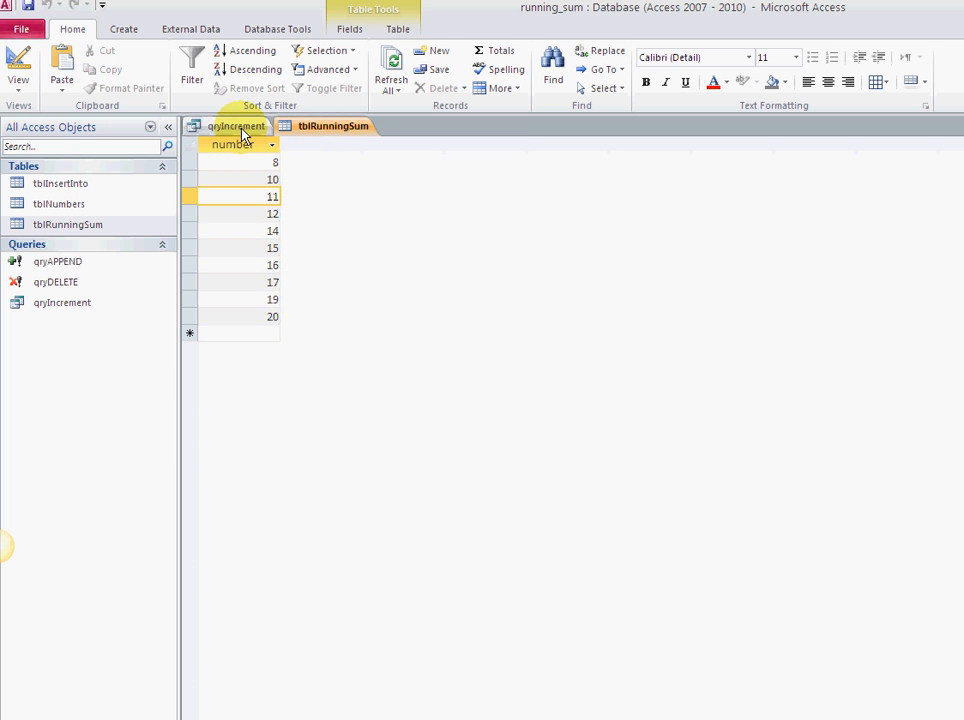
pyautogui.click(356, 124)
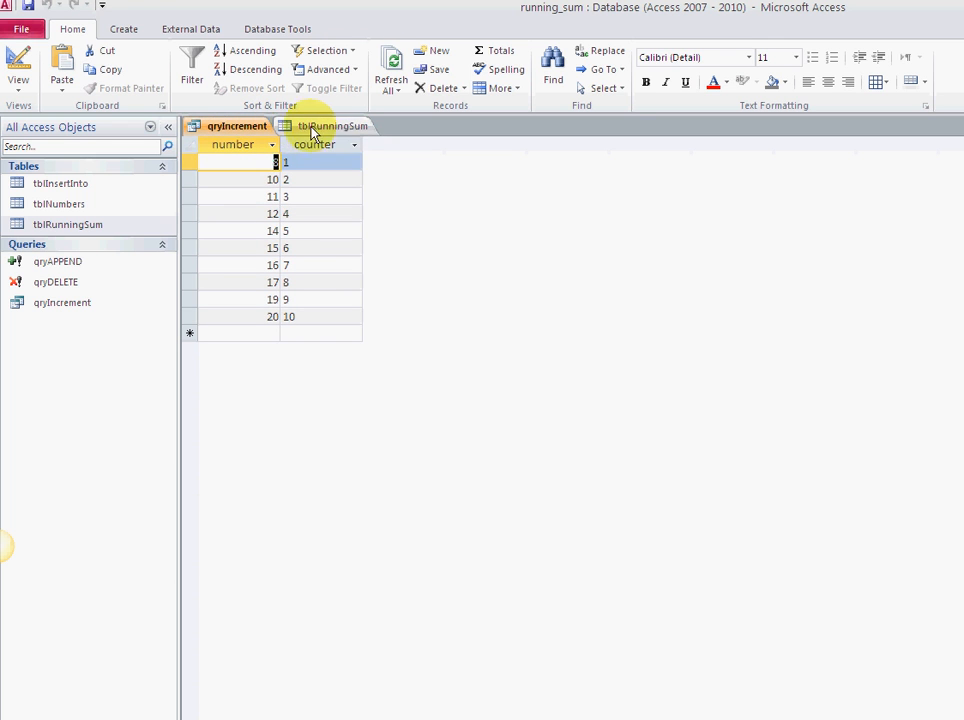
pyautogui.click(236, 124)
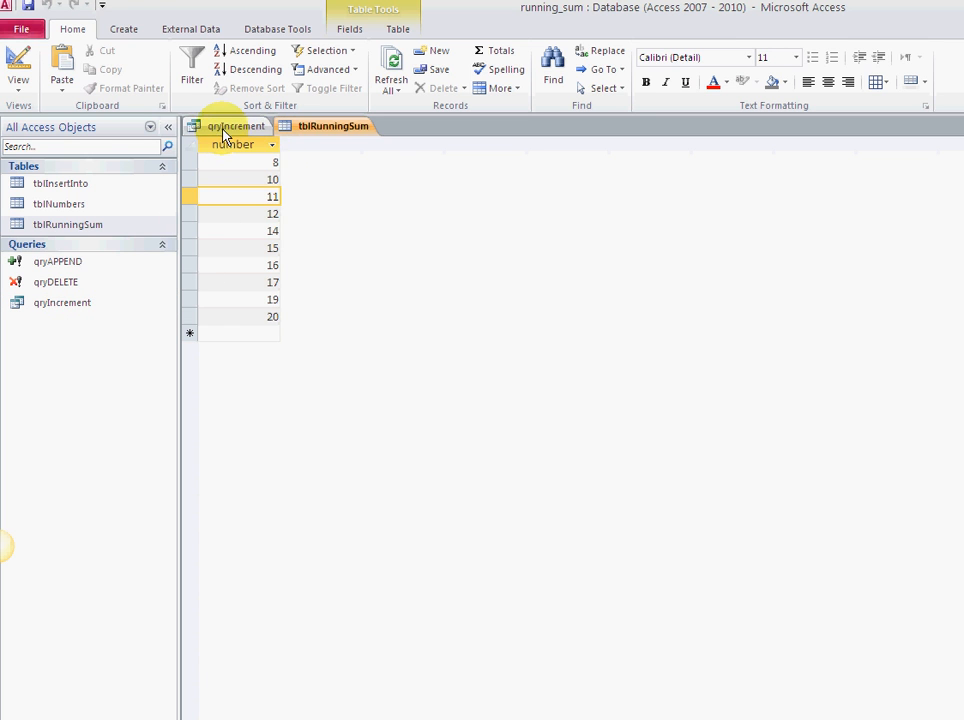
# Switch qryIncrement to Design View and zoom the DCount counter expression, reaching its Font settings.
pyautogui.rightClick(236, 124)
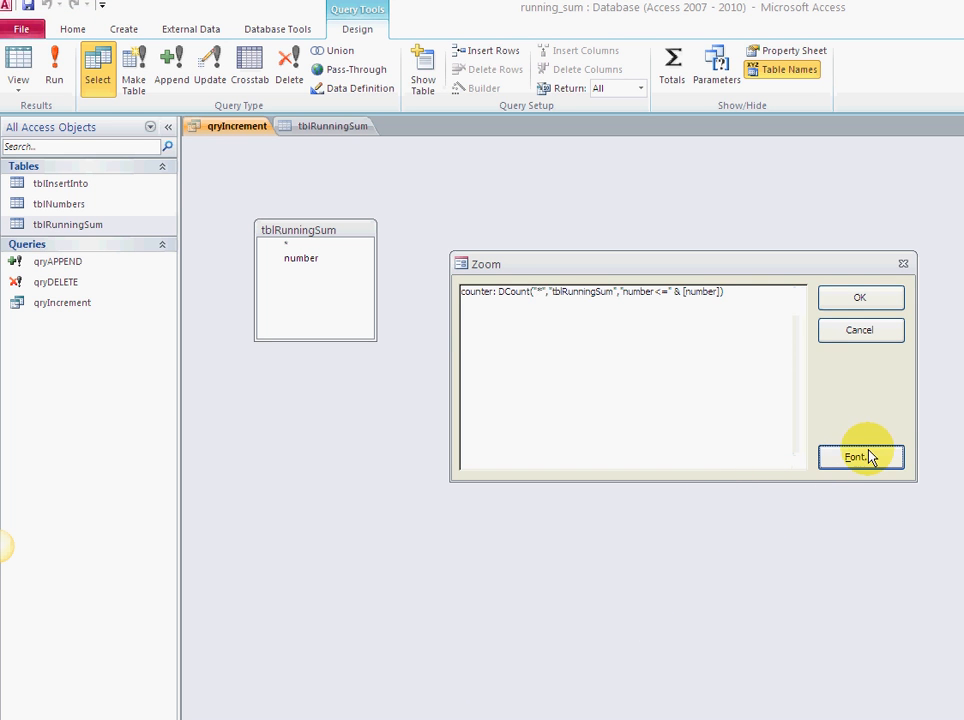
pyautogui.click(852, 456)
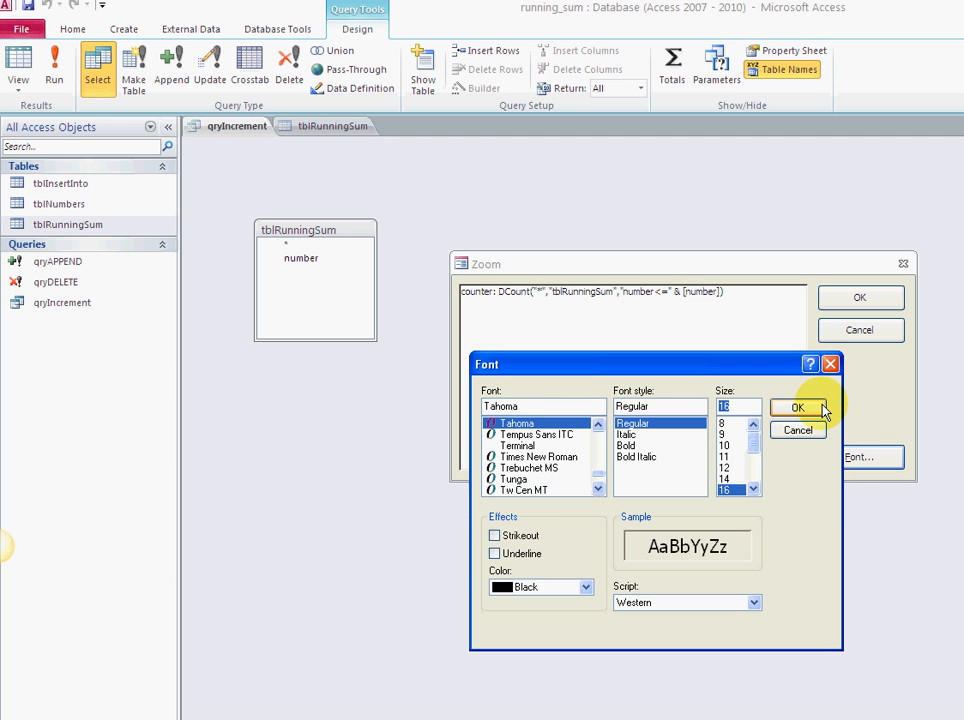
# Apply a larger font so DCount("*","tblRunningSum","number<=" & [number]) reads clearly.
pyautogui.click(800, 408)
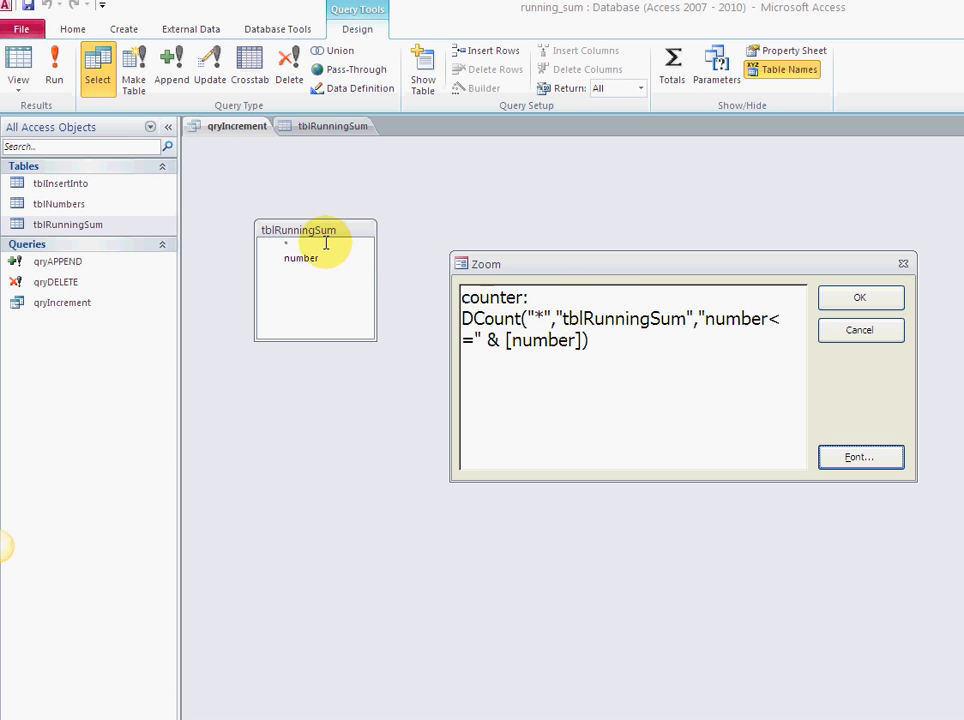
pyautogui.moveTo(312, 240)
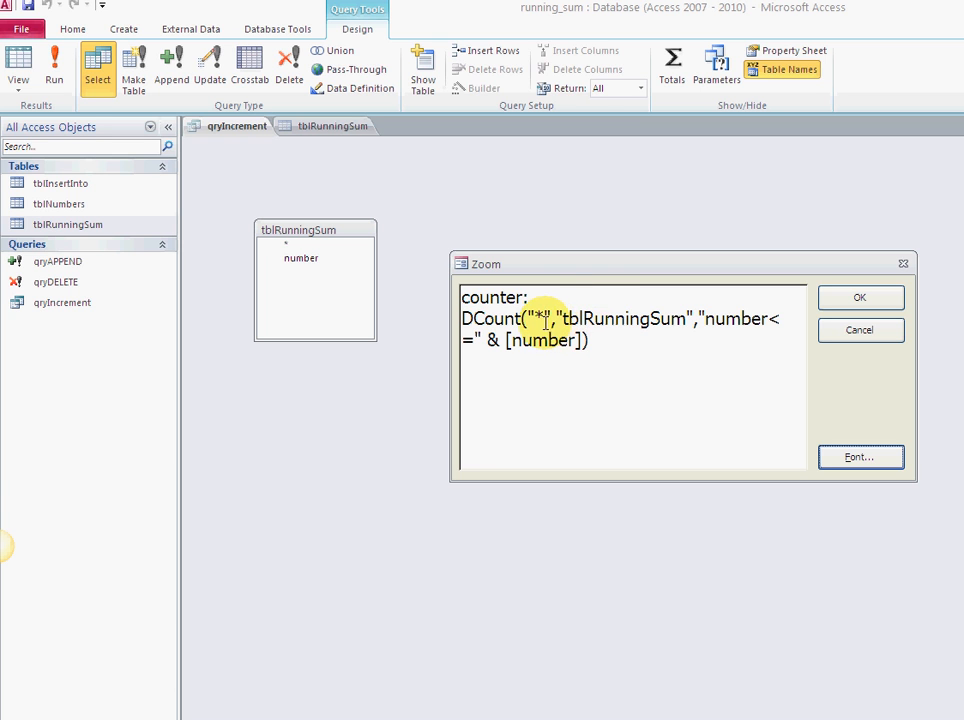
pyautogui.moveTo(344, 282)
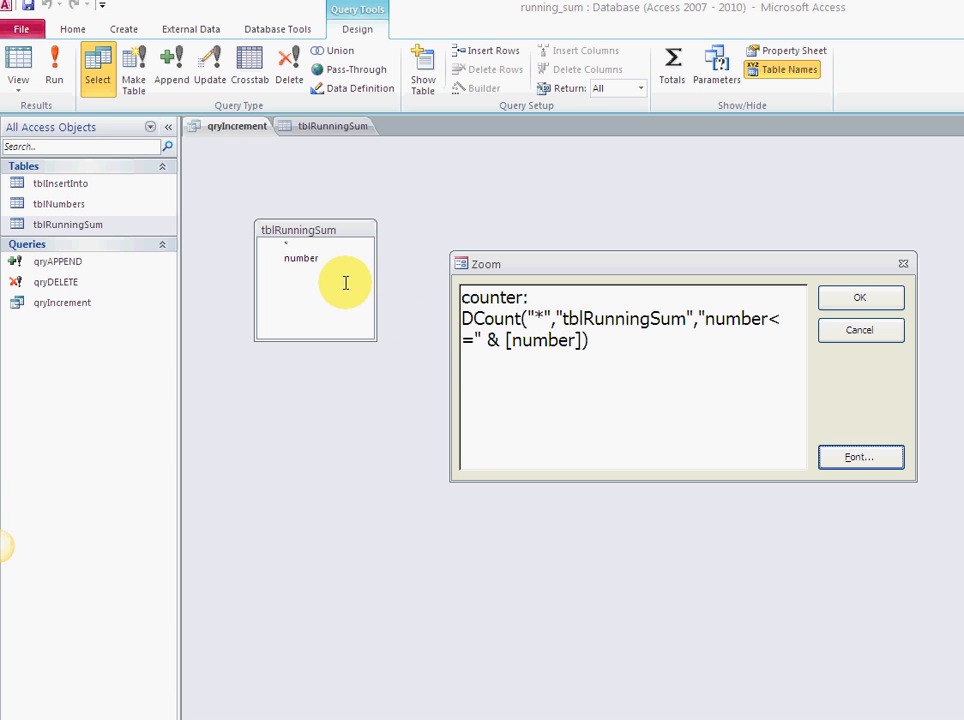
pyautogui.moveTo(522, 84)
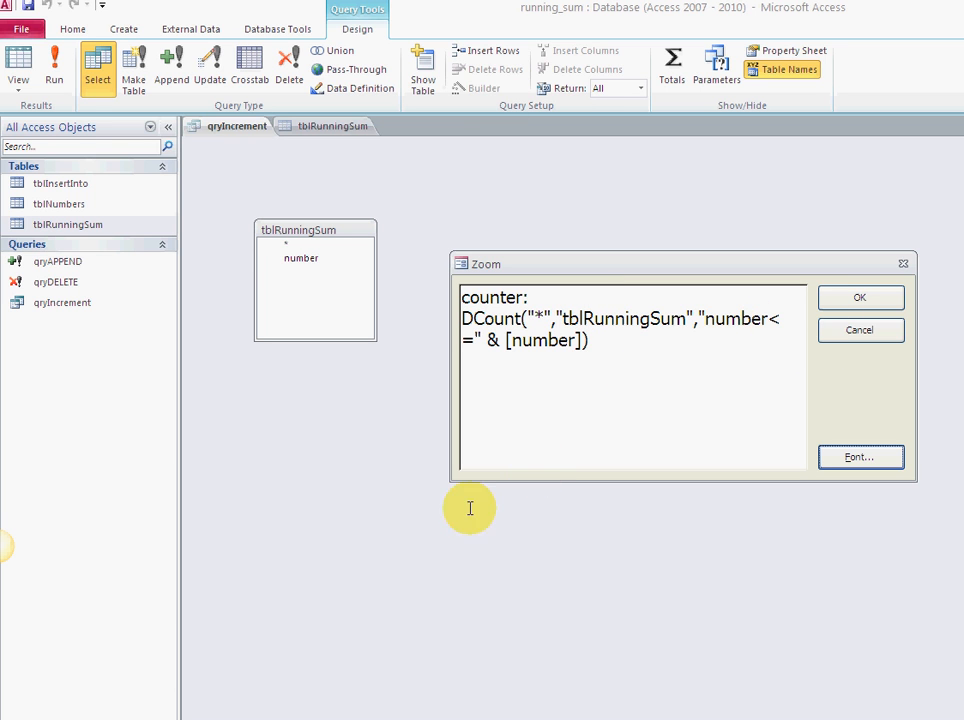
pyautogui.moveTo(502, 408)
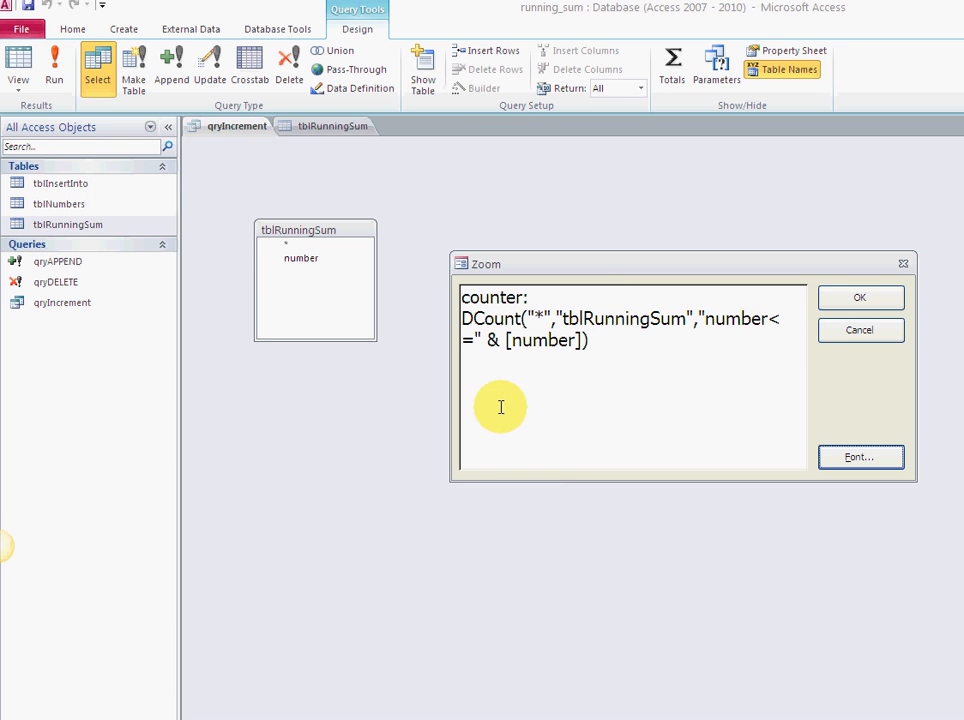
pyautogui.moveTo(552, 340)
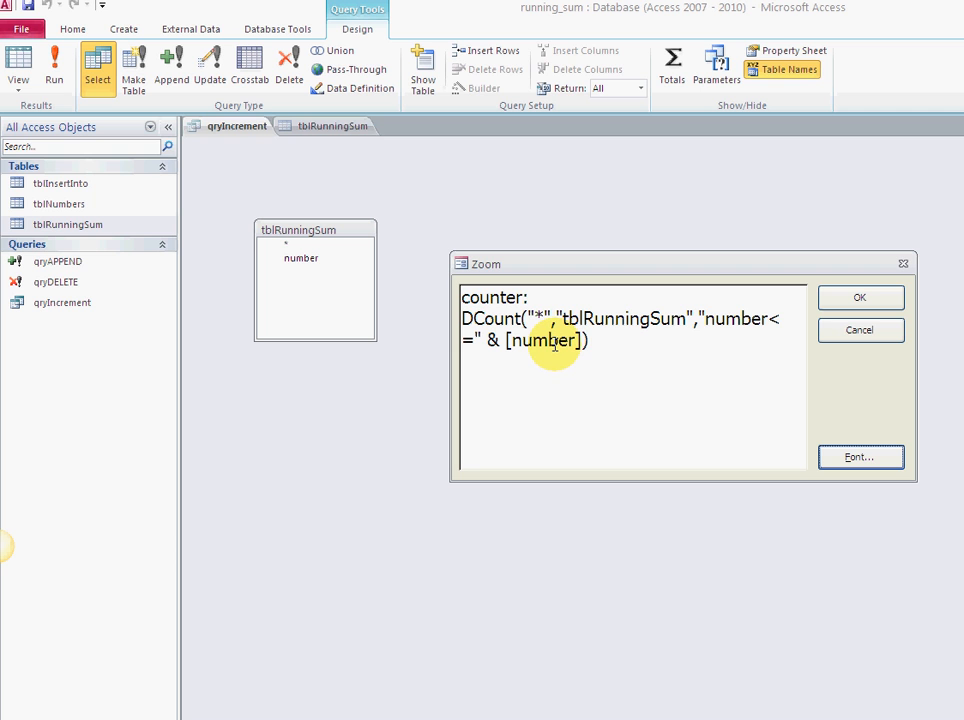
pyautogui.moveTo(540, 374)
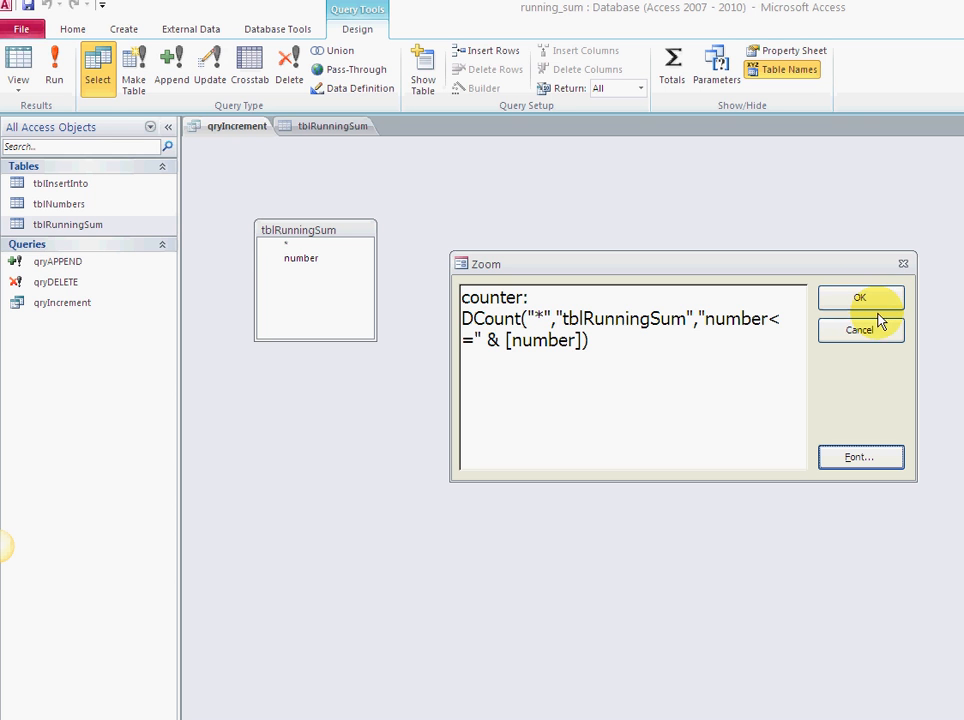
# Close the zoomed expression view of the counter formula.
pyautogui.click(860, 298)
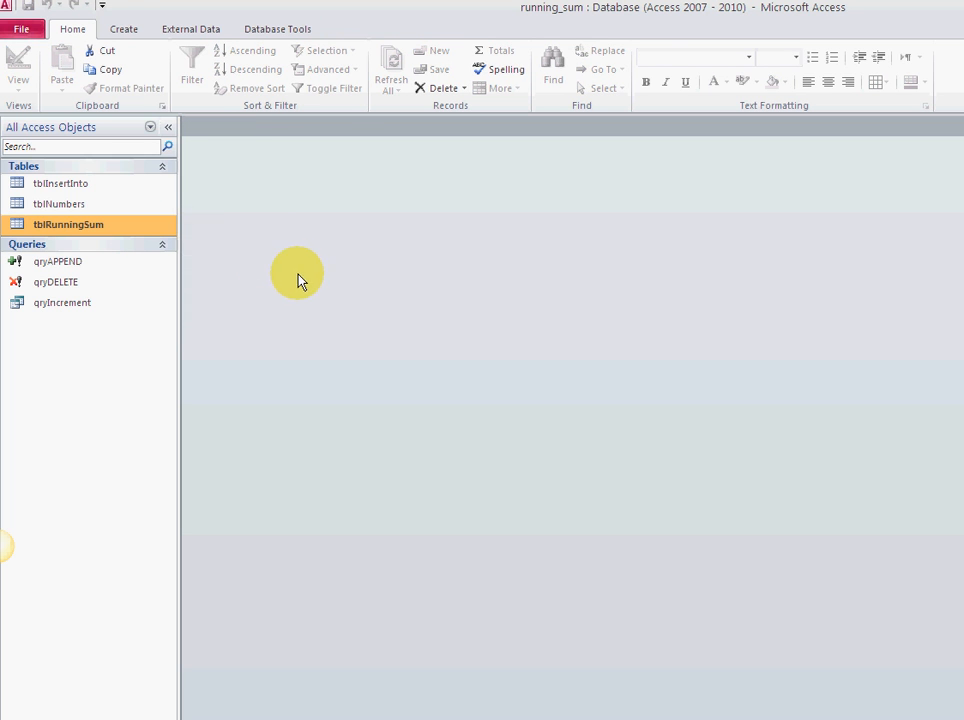
pyautogui.moveTo(120, 190)
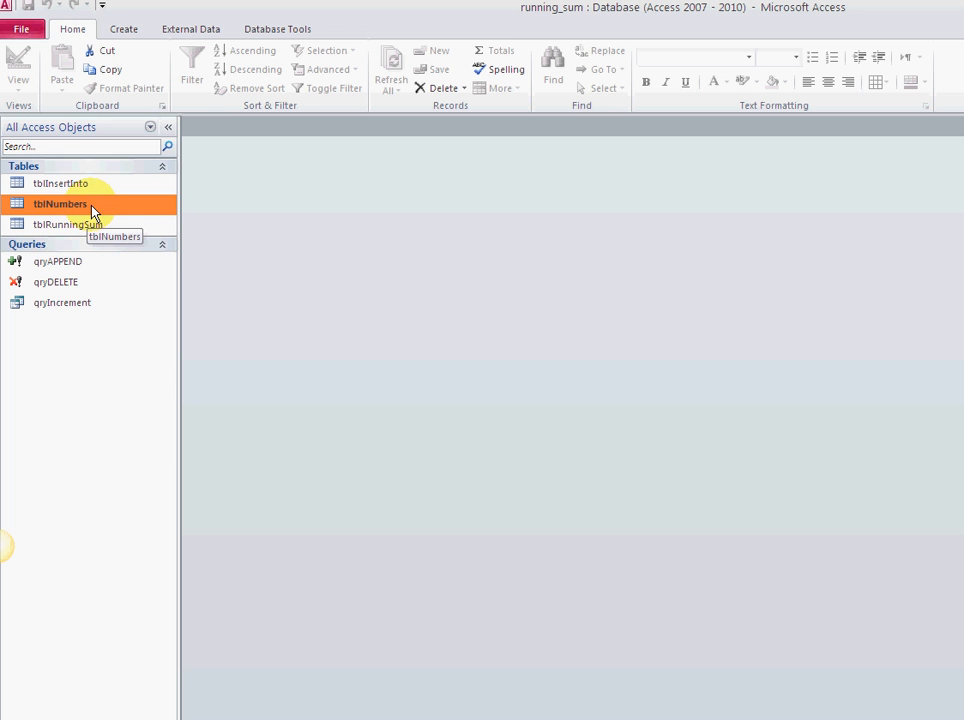
pyautogui.doubleClick(60, 204)
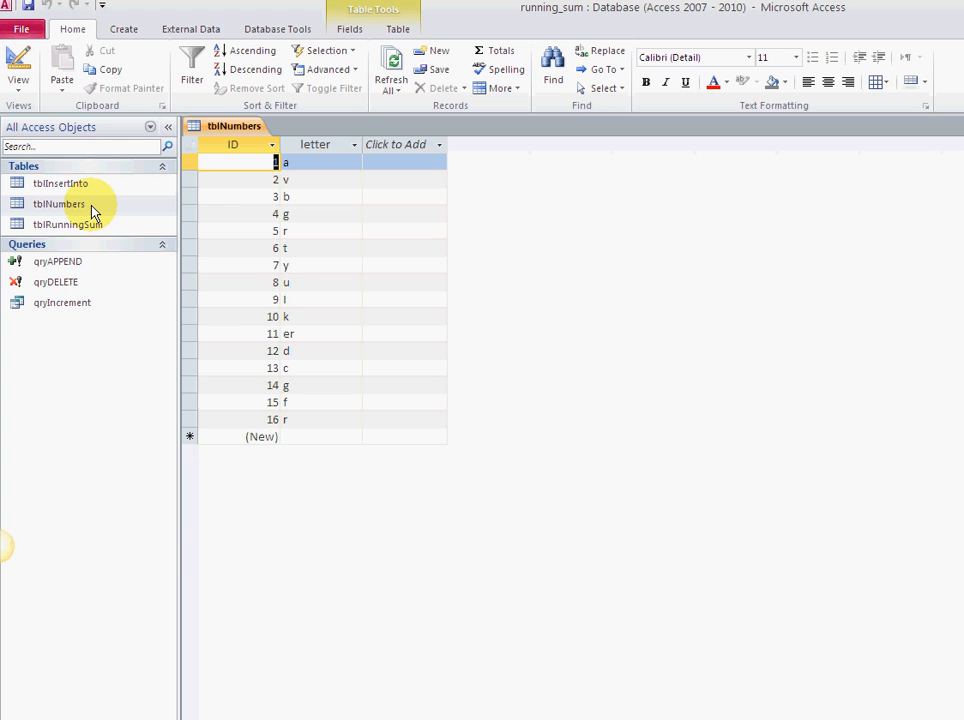
pyautogui.moveTo(250, 380)
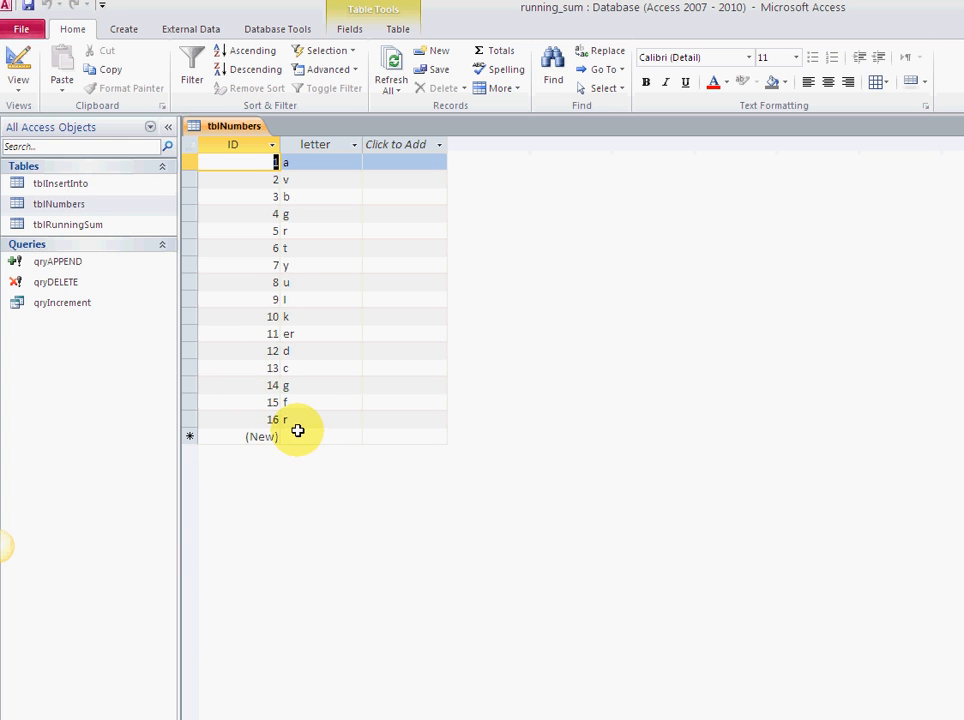
pyautogui.moveTo(304, 196)
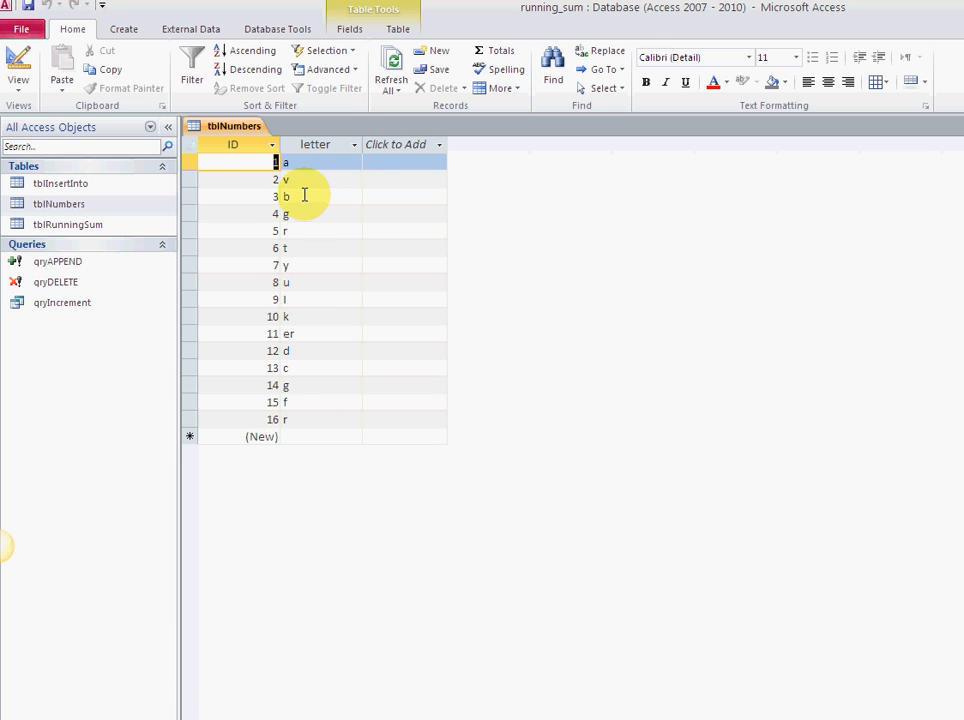
pyautogui.moveTo(318, 190)
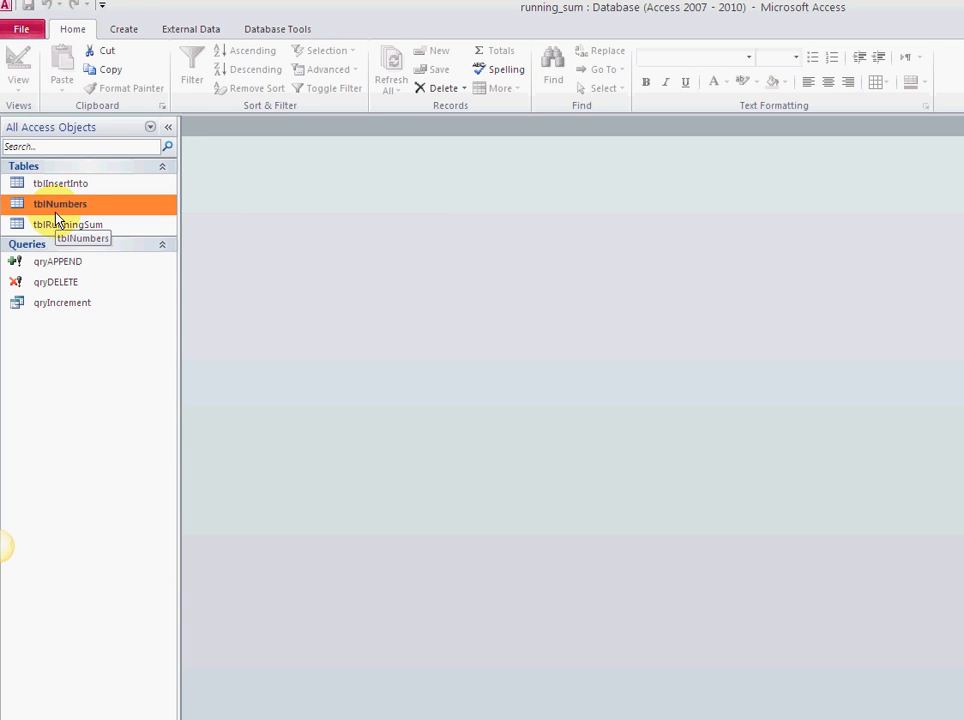
# View tblInsertInto's 16 records (IDs 1–16 with letters) and move to the new-record row.
pyautogui.click(60, 184)
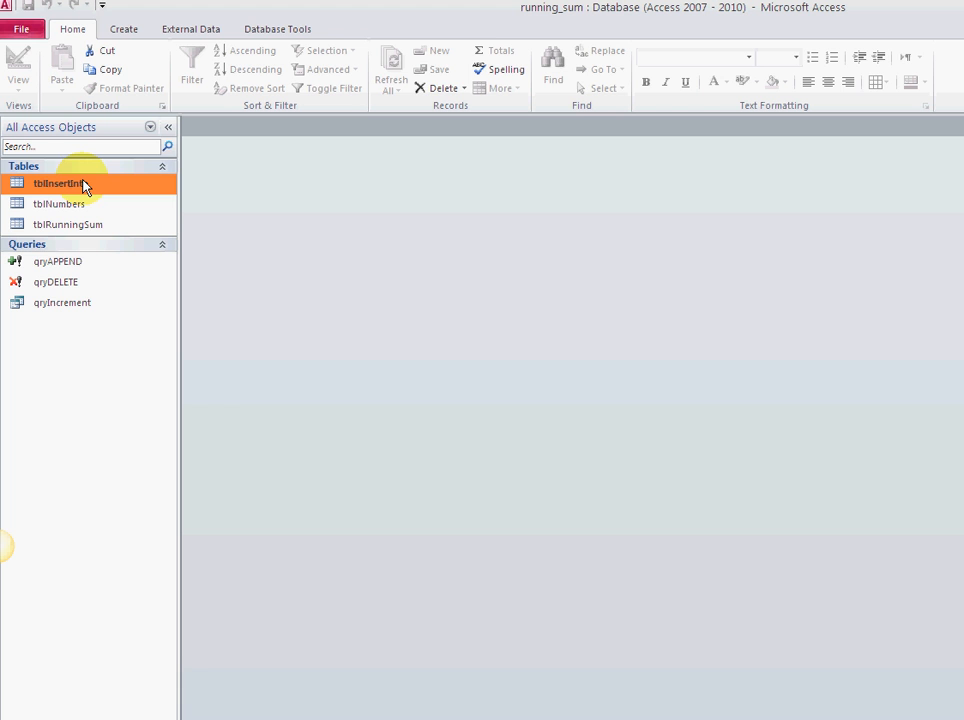
pyautogui.doubleClick(60, 184)
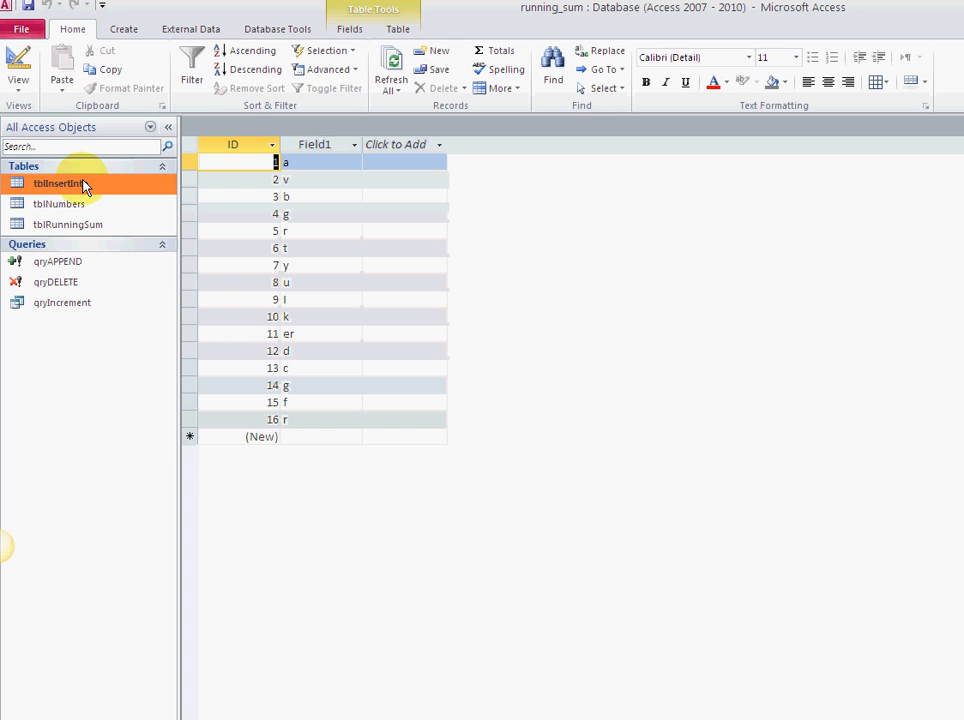
pyautogui.doubleClick(58, 180)
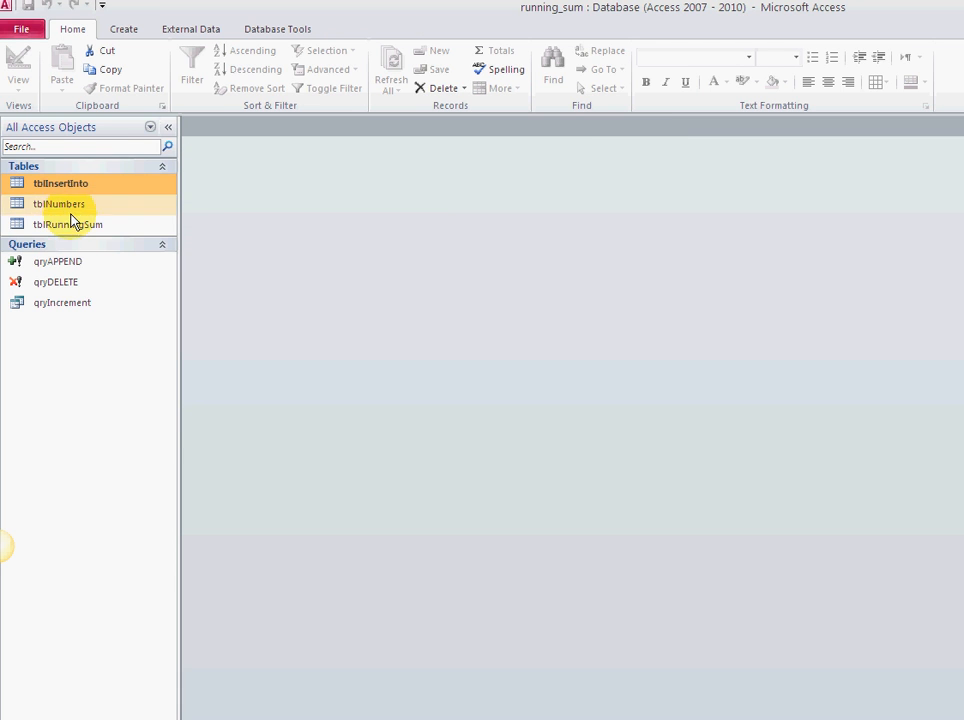
pyautogui.moveTo(68, 224)
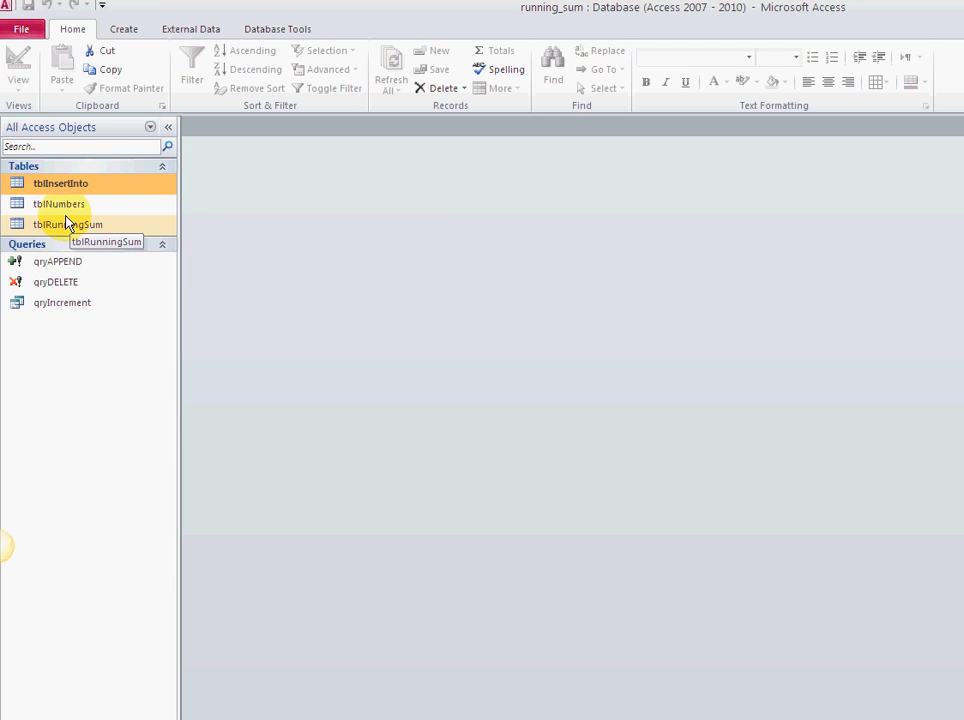
pyautogui.click(60, 204)
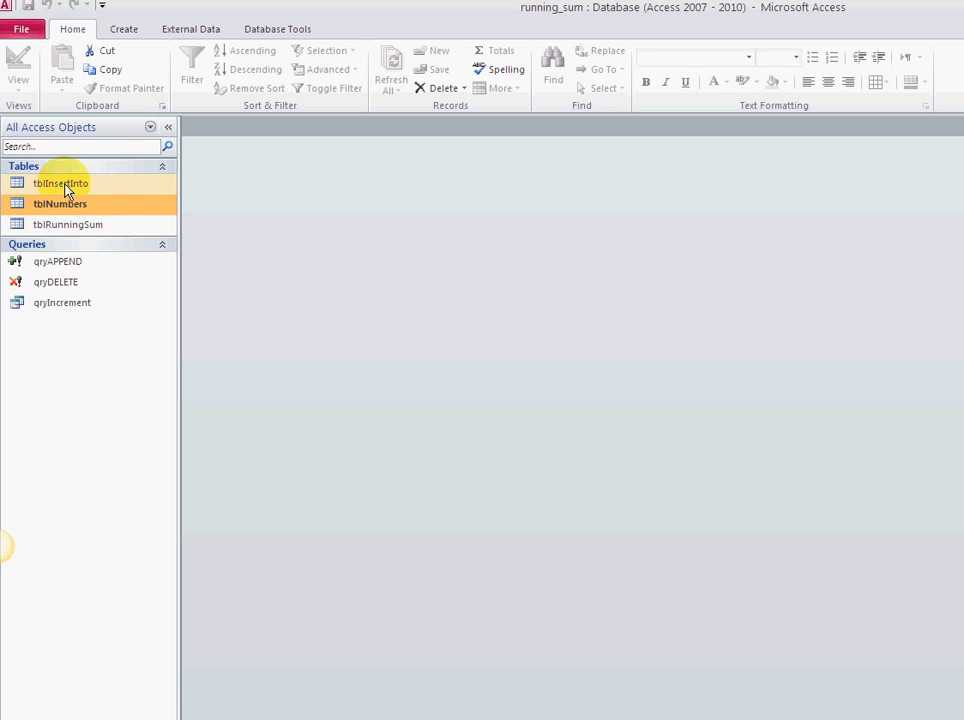
pyautogui.click(60, 184)
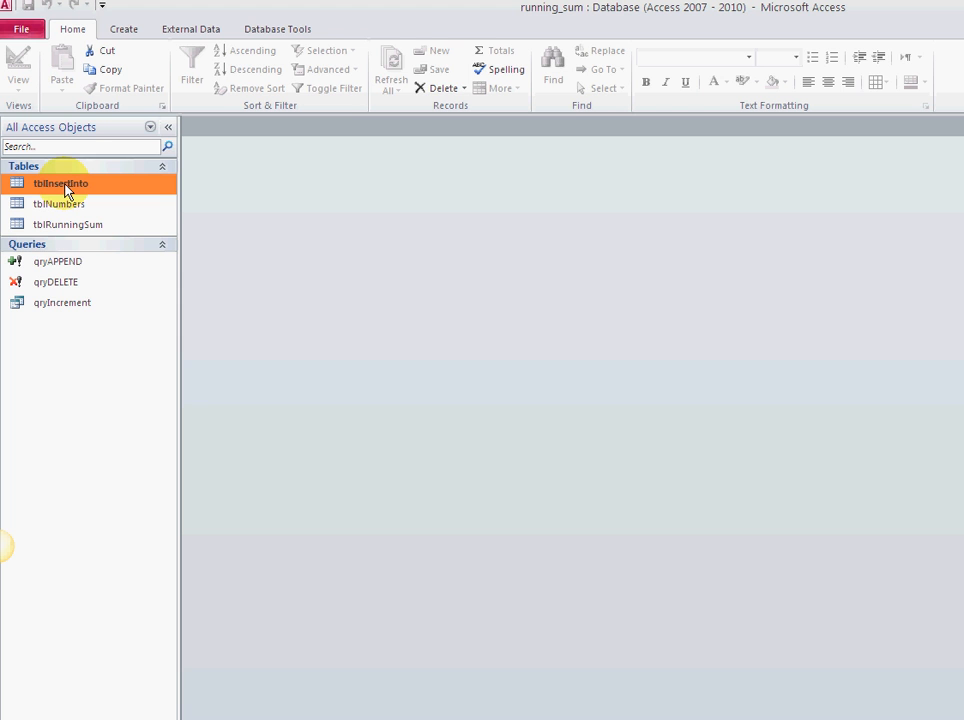
pyautogui.doubleClick(60, 188)
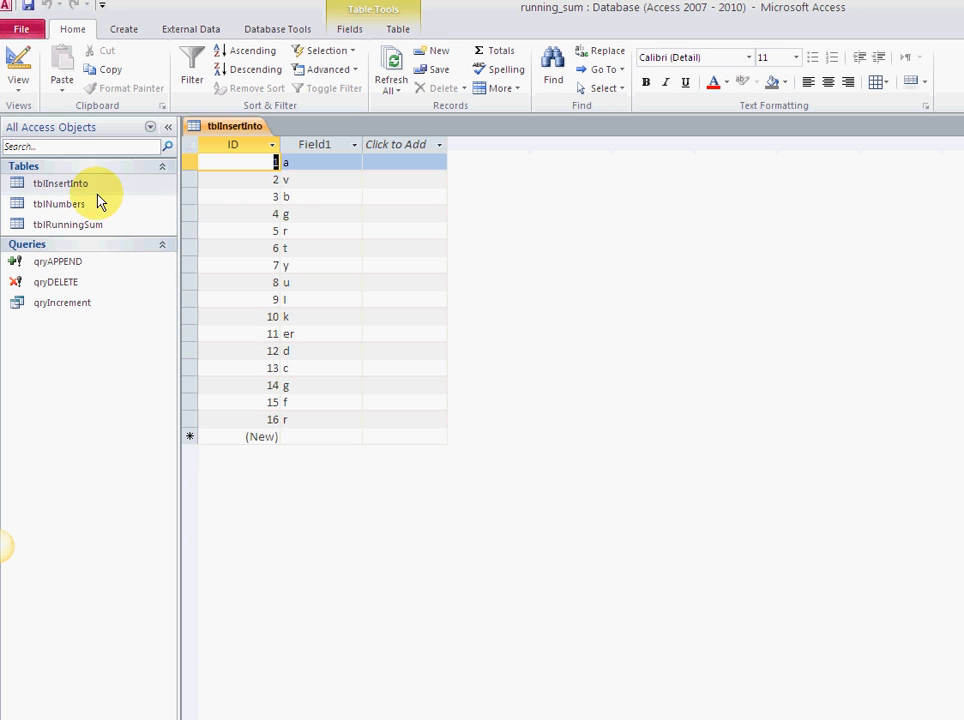
pyautogui.moveTo(244, 440)
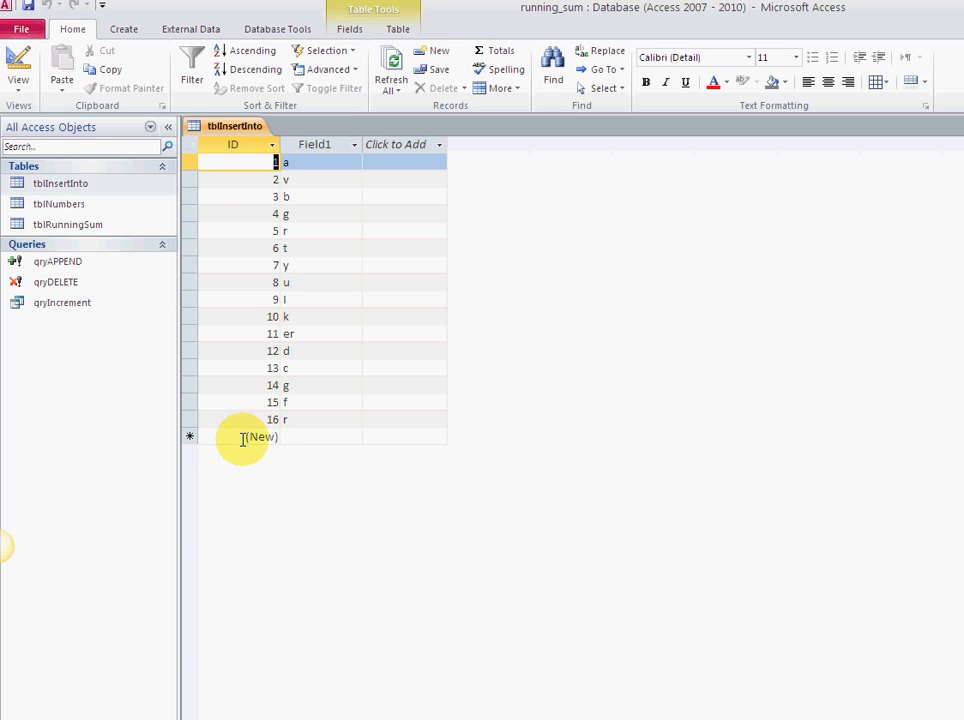
pyautogui.click(262, 436)
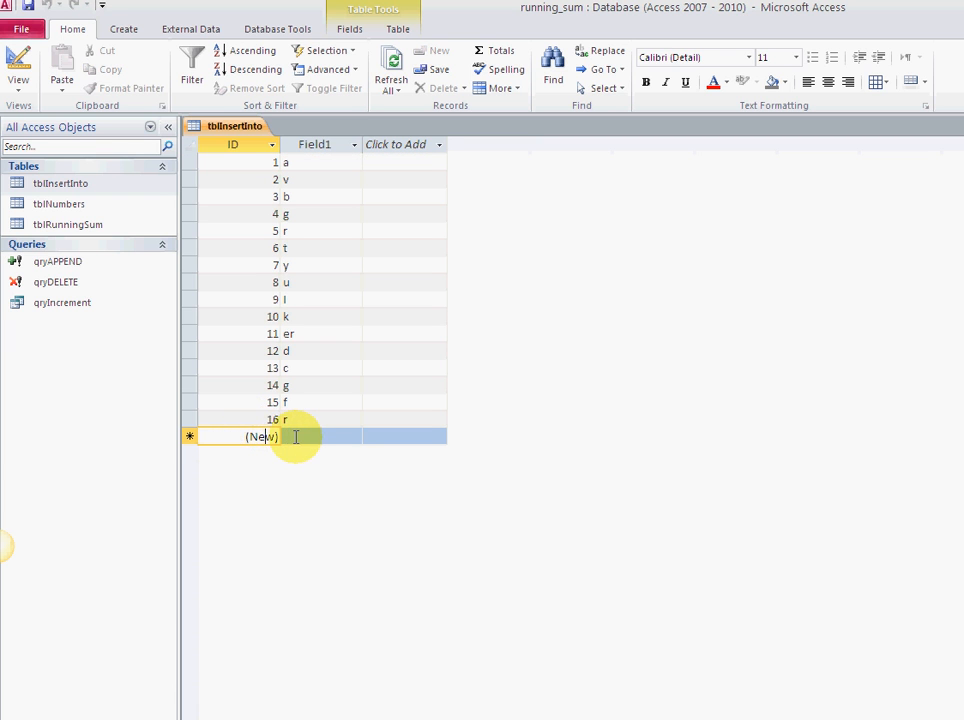
pyautogui.moveTo(256, 412)
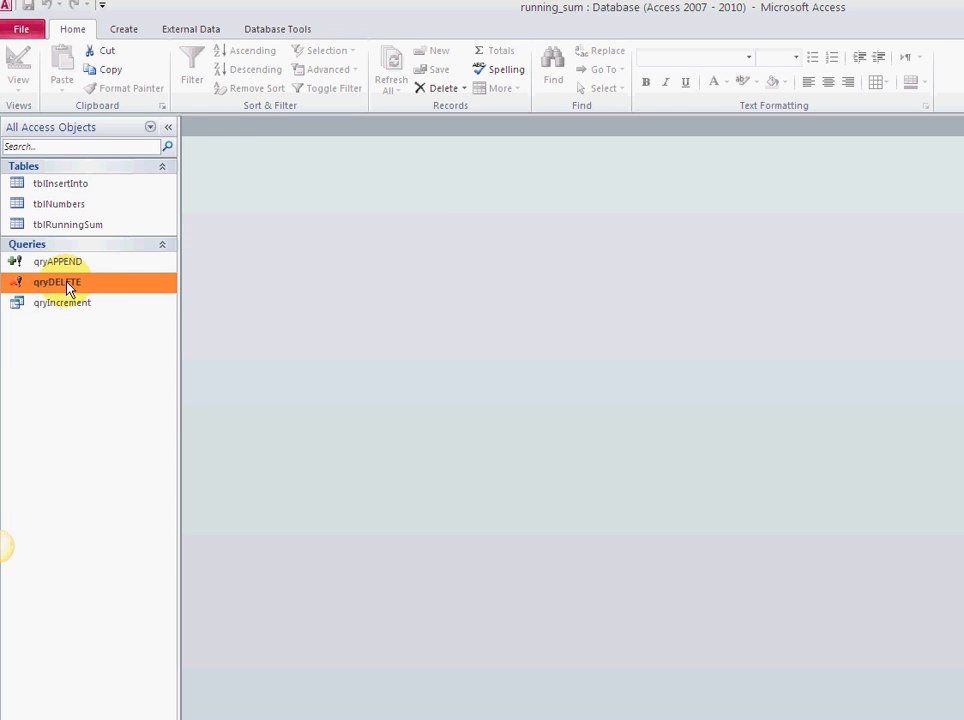
# Run qryDELETE, confirming both warnings to remove 16 rows, then check tblInsertInto is empty.
pyautogui.doubleClick(56, 282)
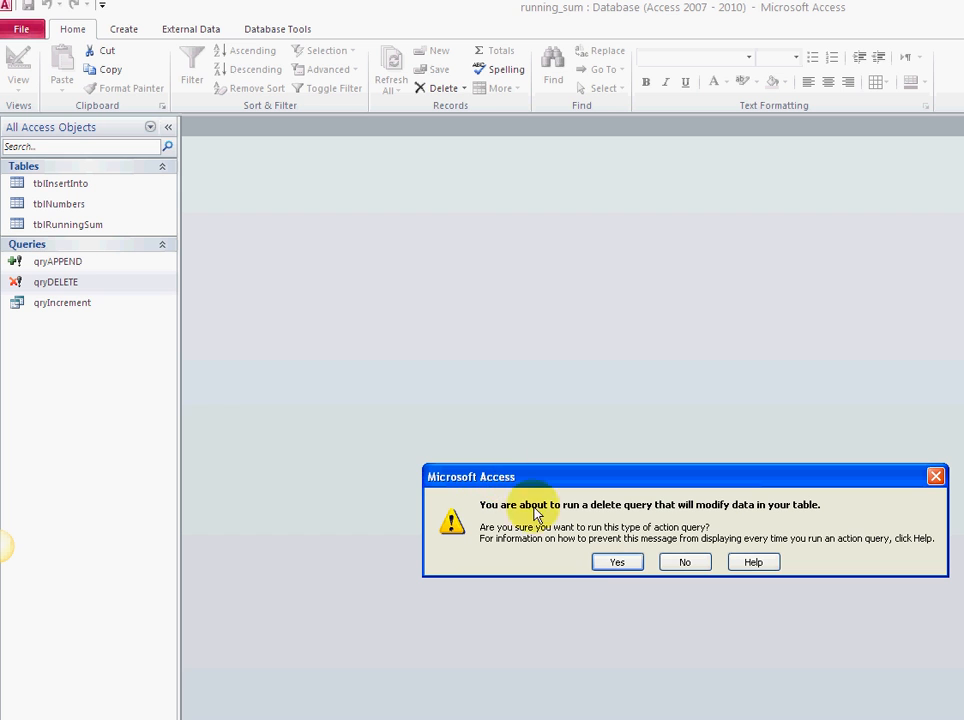
pyautogui.click(616, 562)
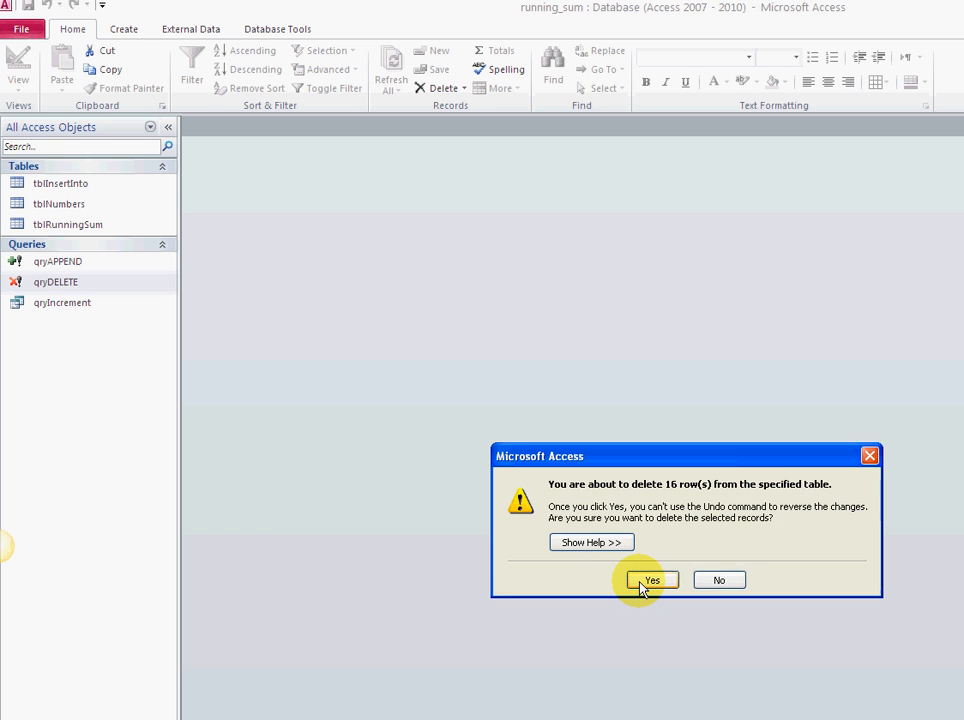
pyautogui.click(652, 580)
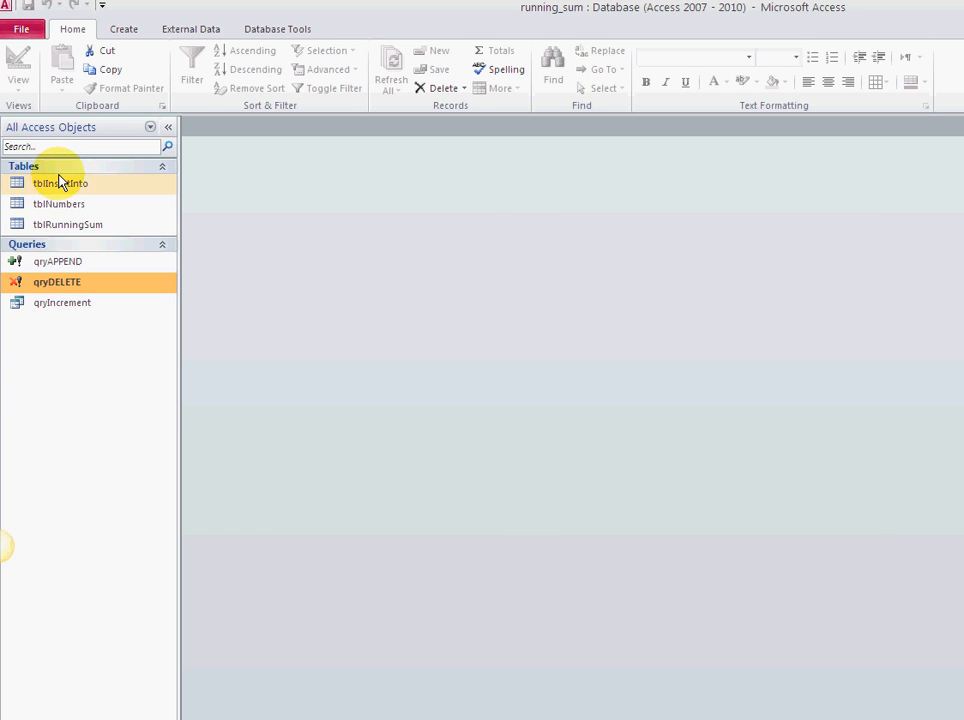
pyautogui.click(60, 184)
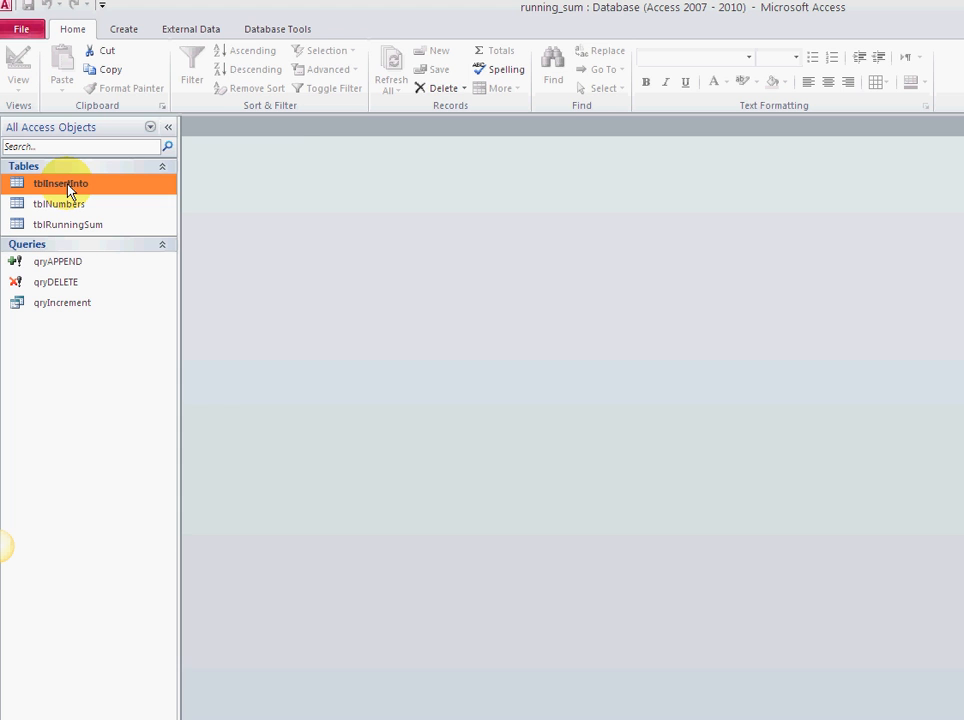
pyautogui.doubleClick(60, 184)
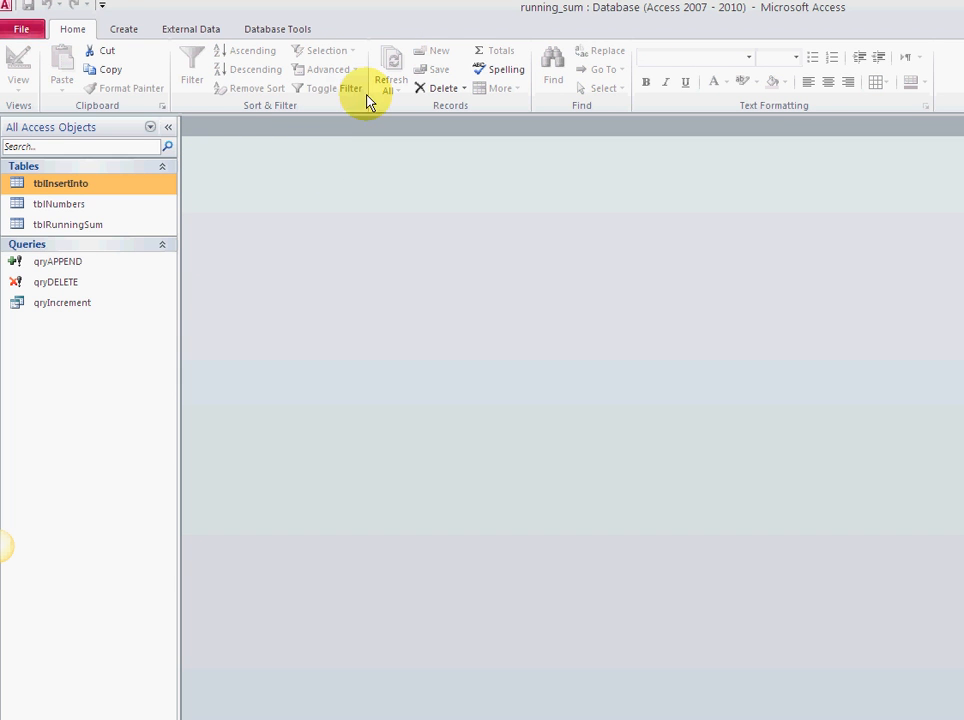
pyautogui.click(60, 260)
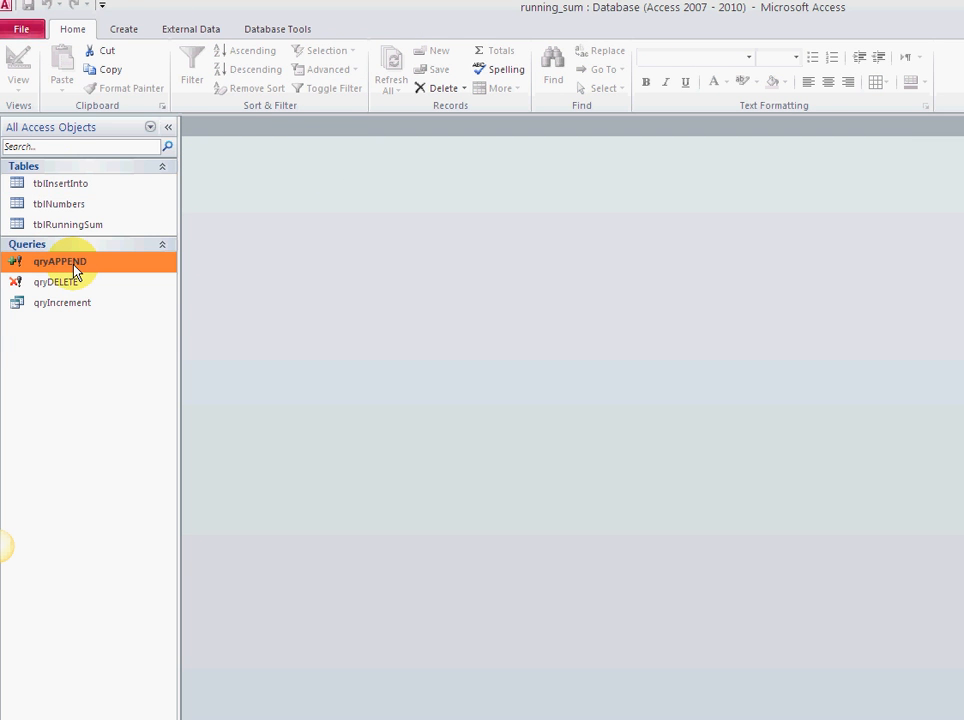
pyautogui.rightClick(60, 260)
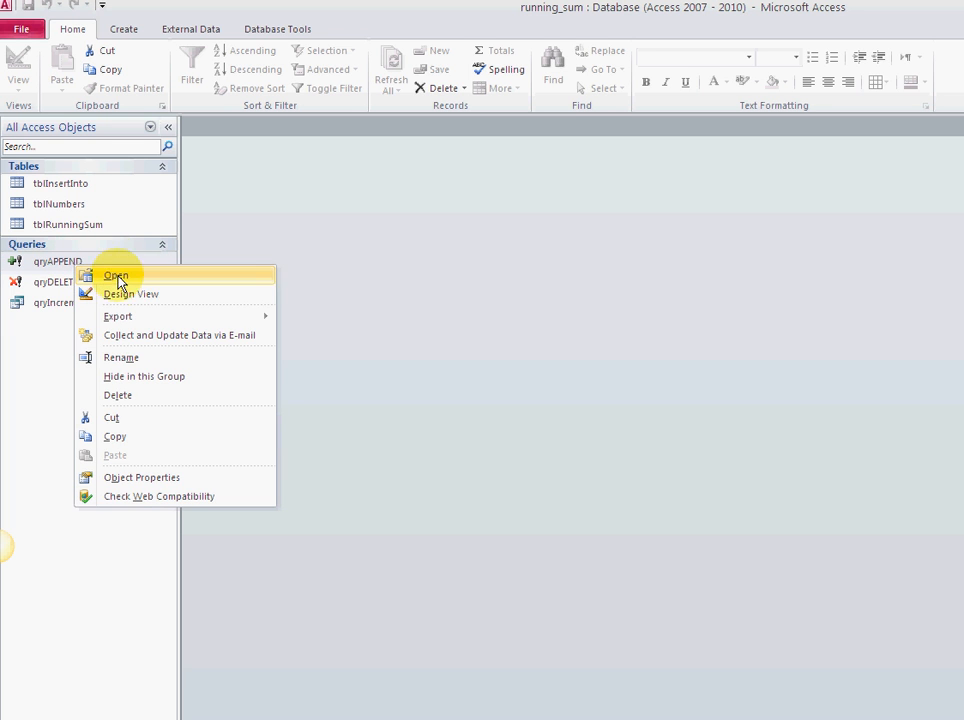
pyautogui.click(116, 276)
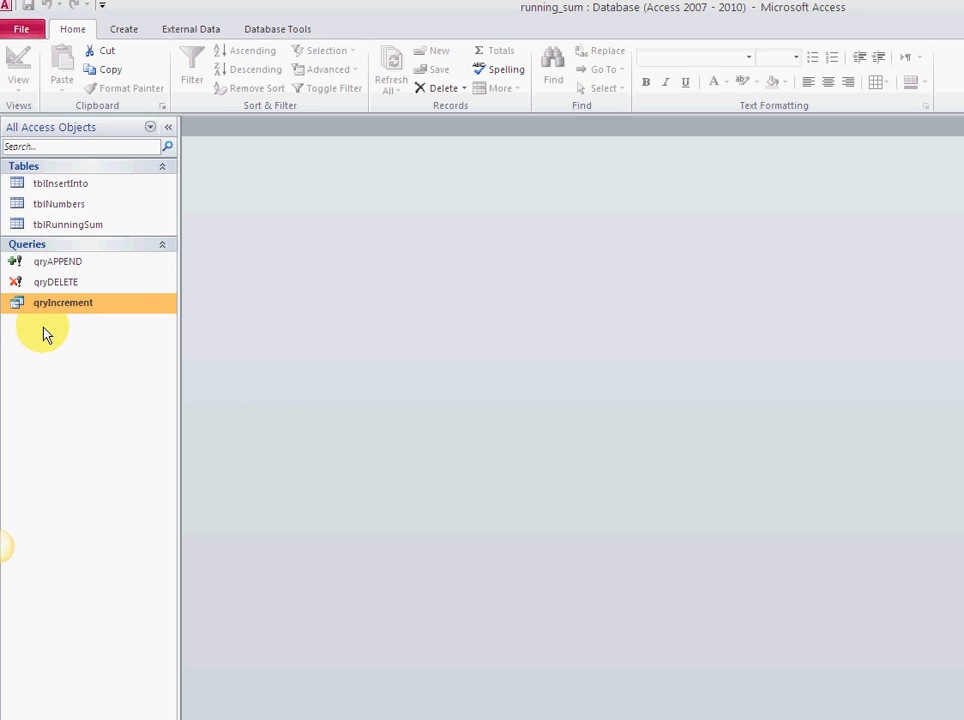
pyautogui.moveTo(80, 324)
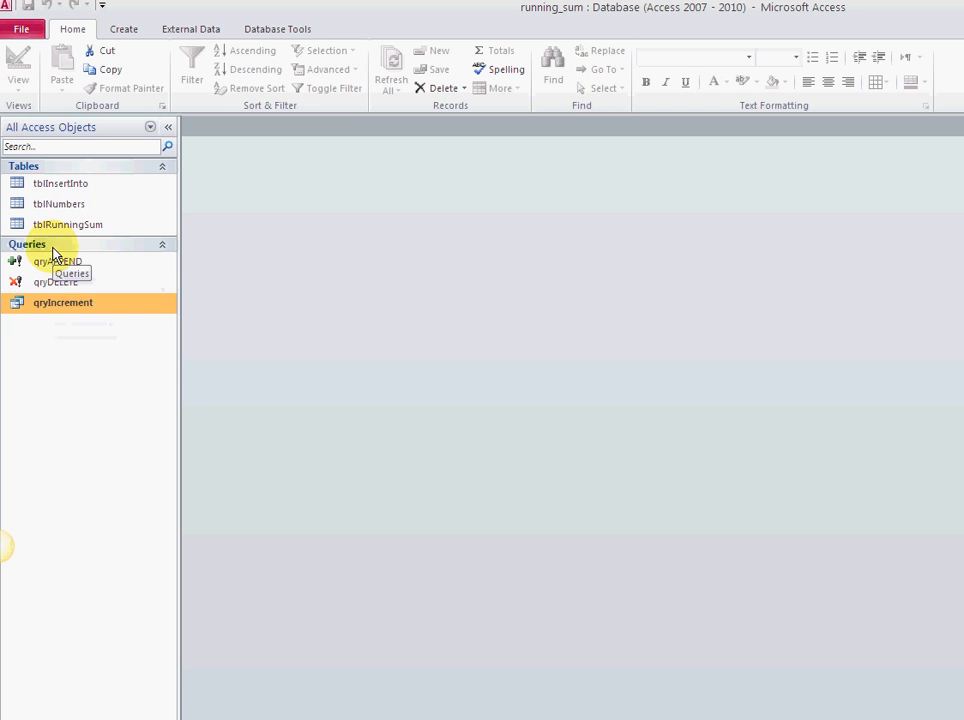
pyautogui.click(56, 260)
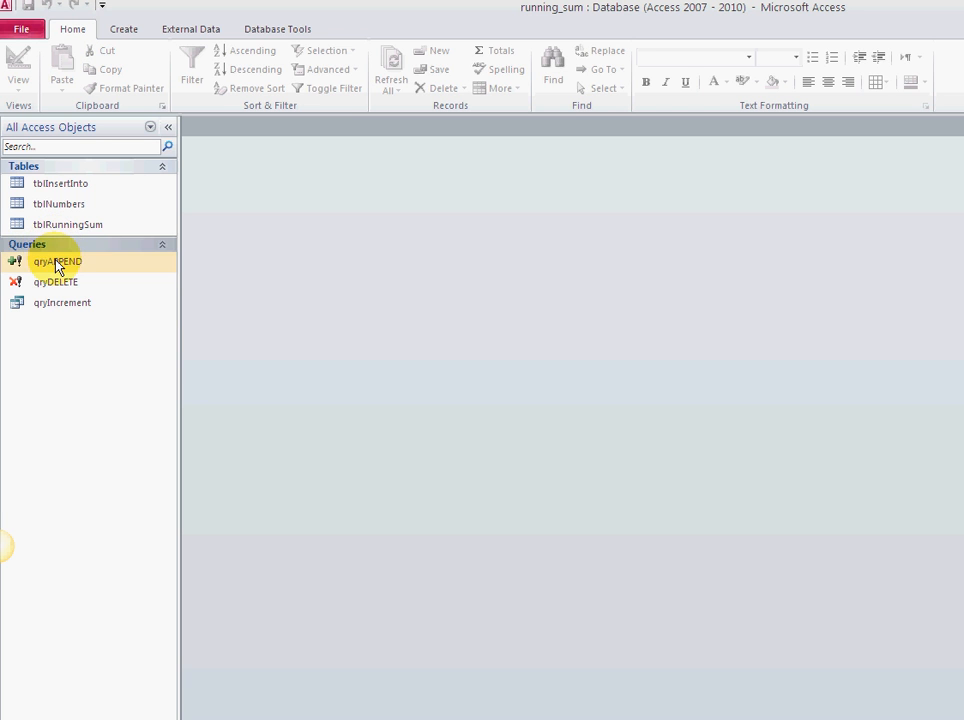
pyautogui.rightClick(56, 260)
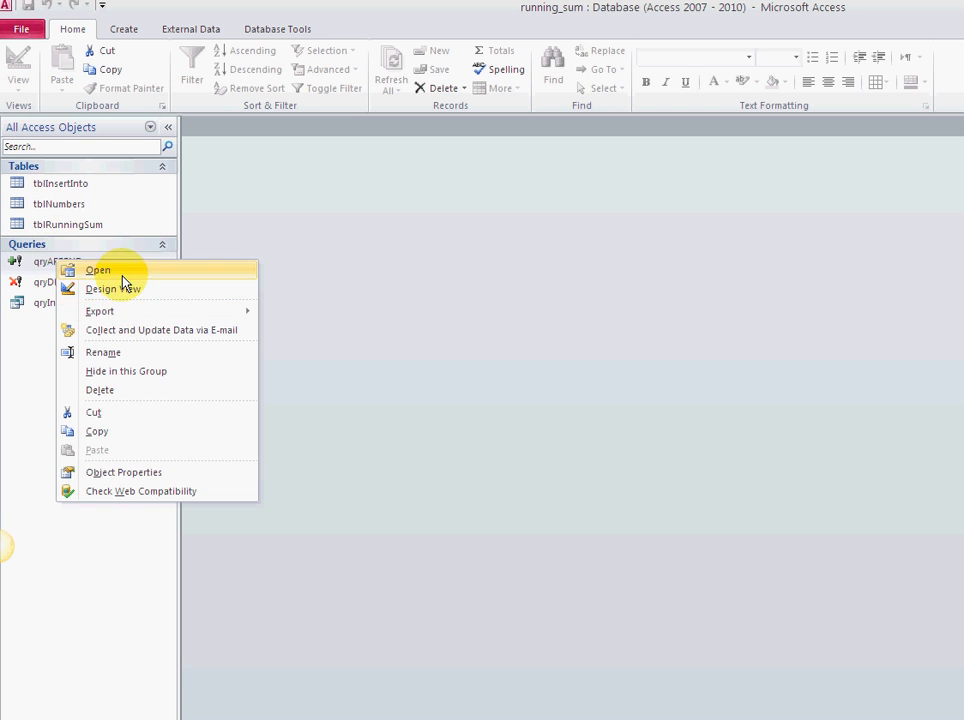
pyautogui.click(98, 270)
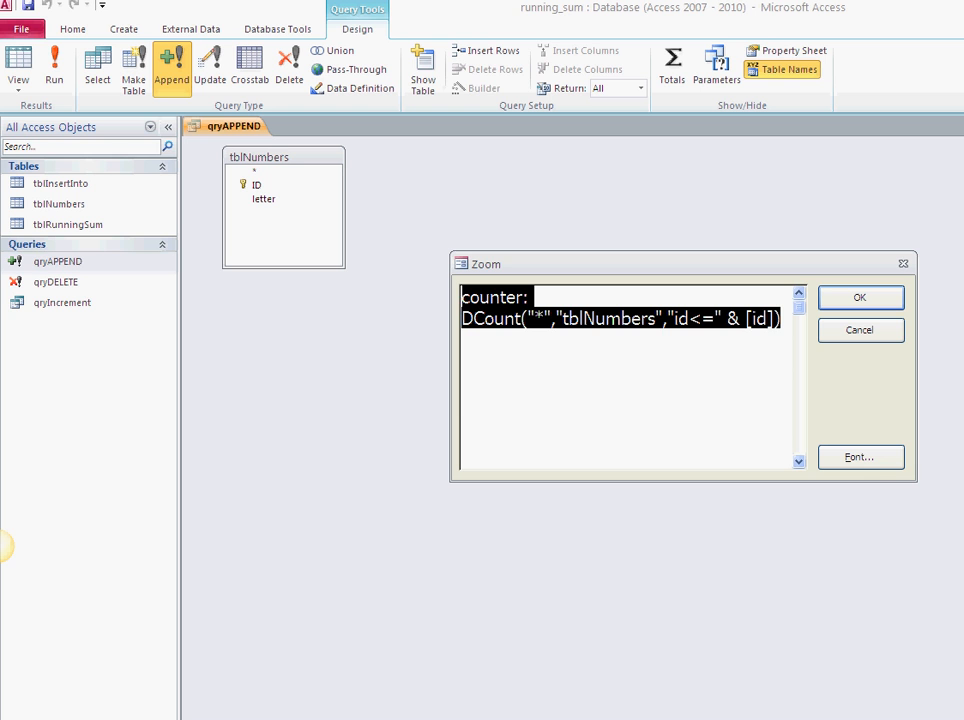
pyautogui.click(604, 354)
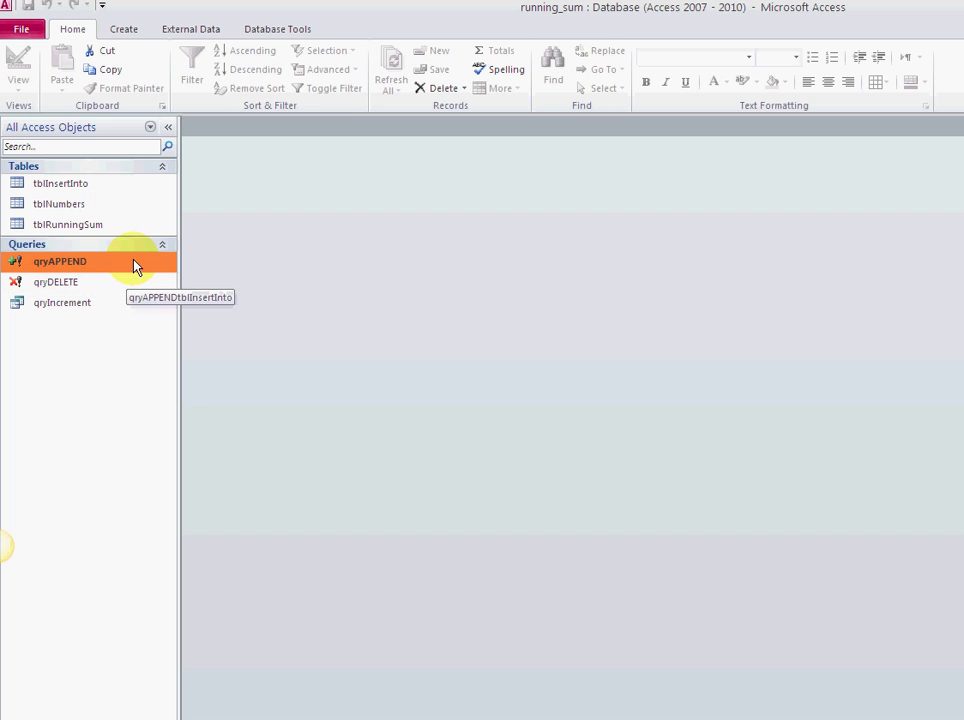
# Run qryAPPEND, confirming both prompts to add 16 rows, then inspect tblInsertInto's renumbered IDs.
pyautogui.doubleClick(58, 260)
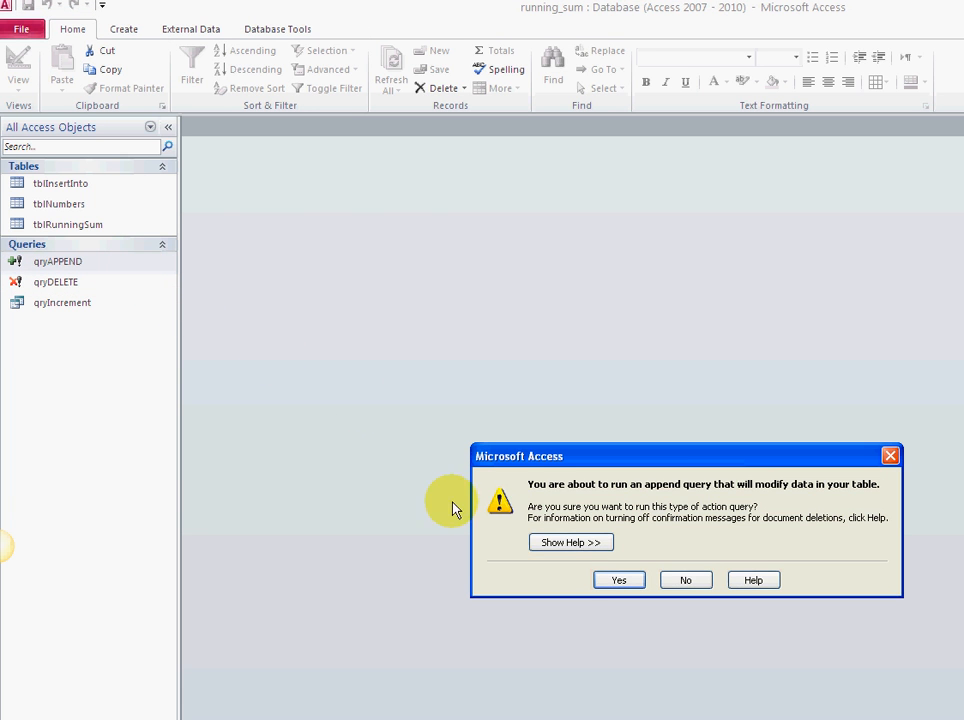
pyautogui.click(618, 580)
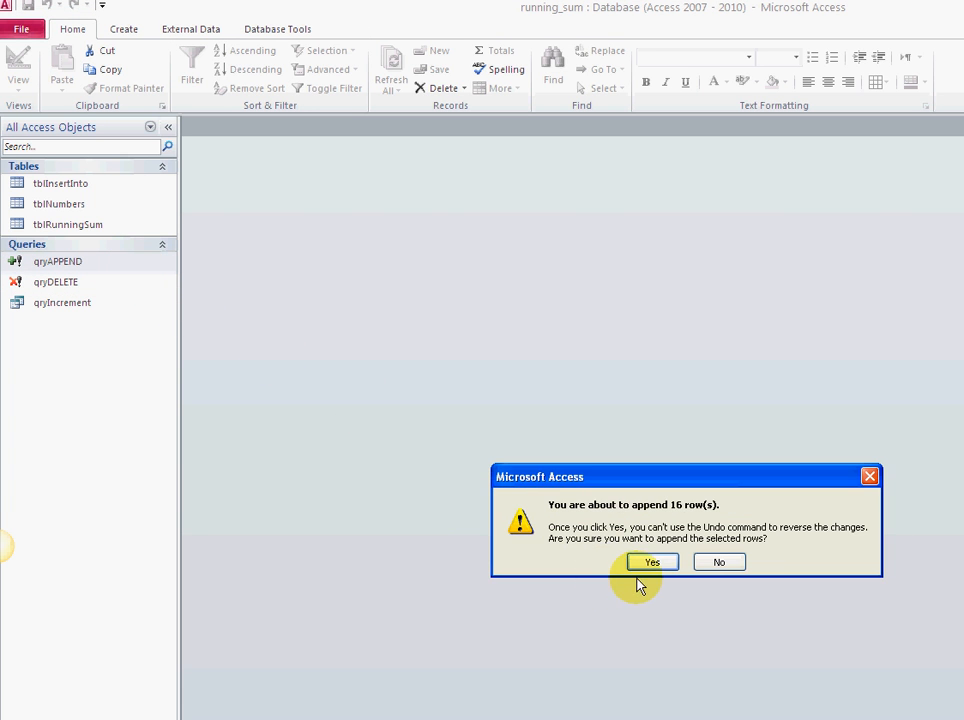
pyautogui.click(652, 562)
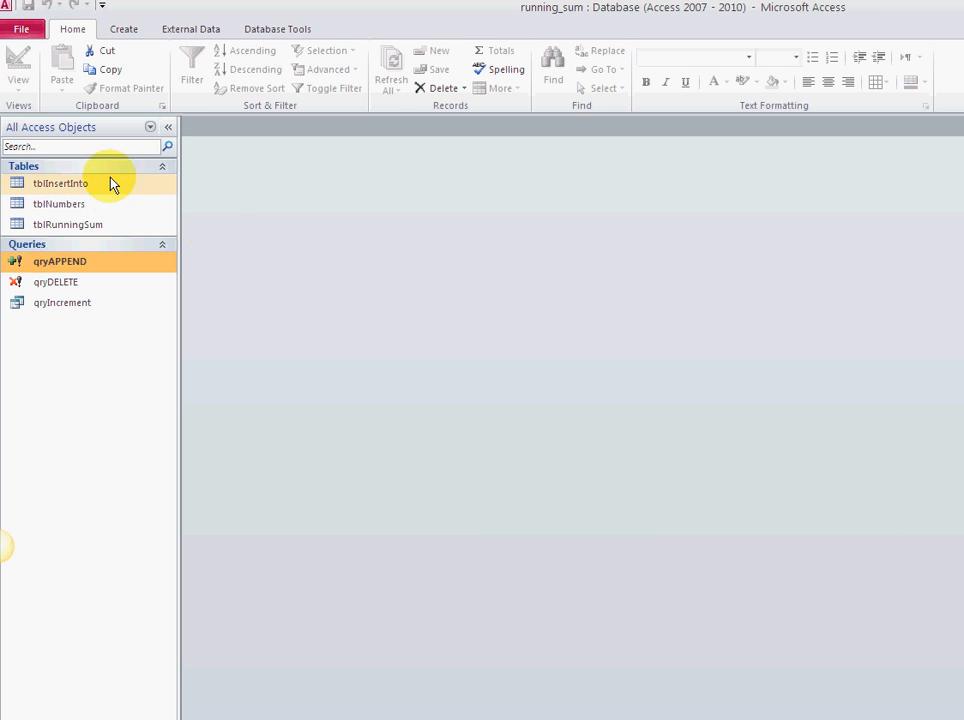
pyautogui.click(60, 184)
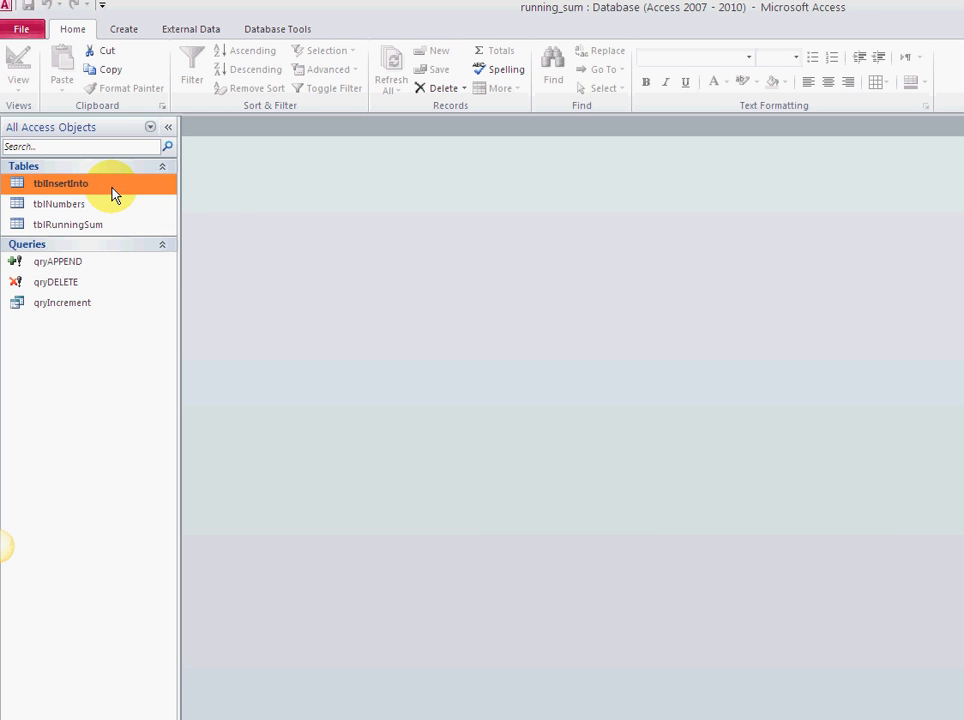
pyautogui.doubleClick(60, 184)
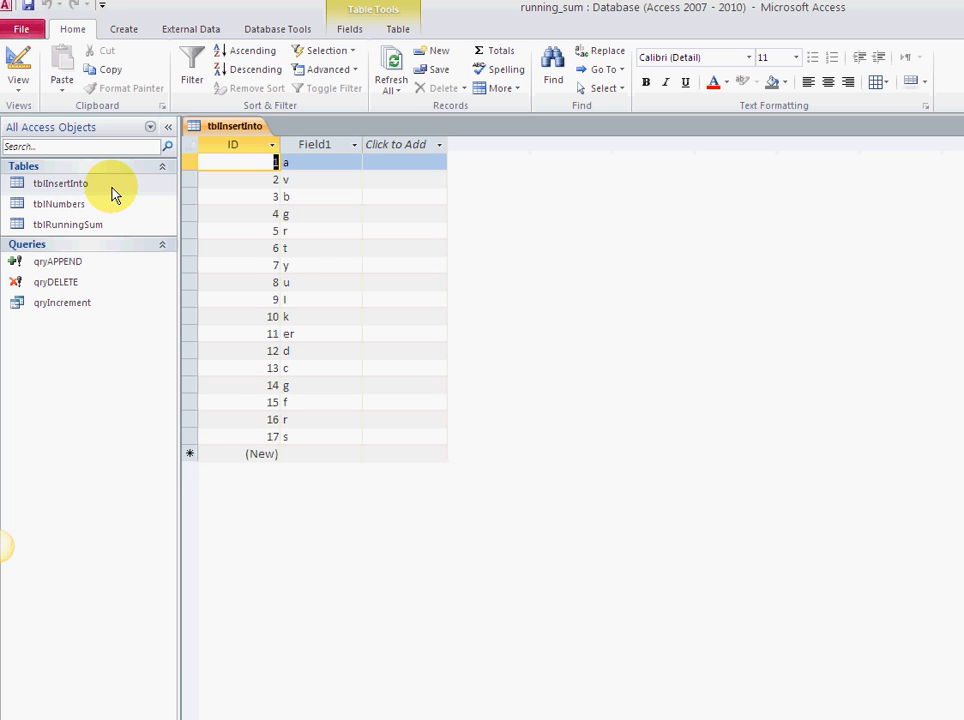
pyautogui.click(284, 264)
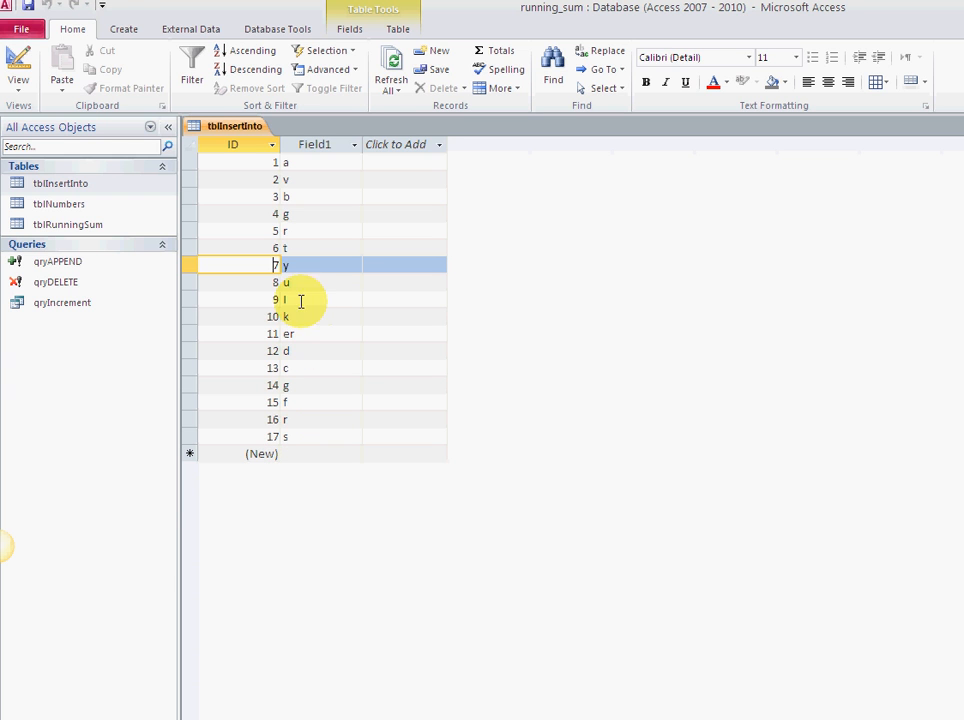
pyautogui.moveTo(300, 352)
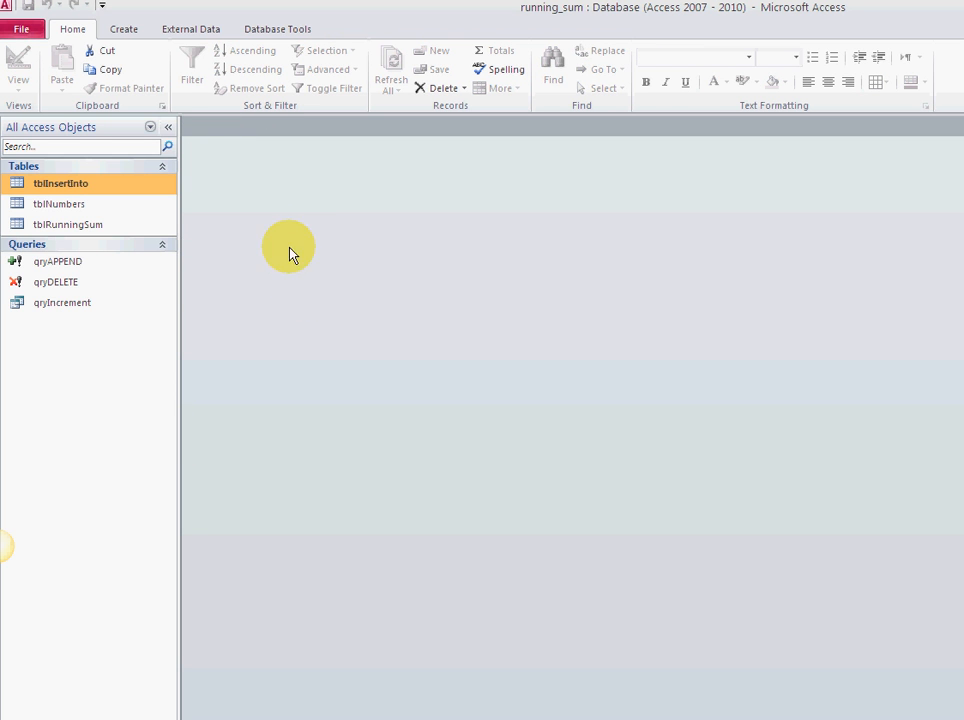
# Rerun qryDELETE and confirm removing the 17 rows from tblInsertInto.
pyautogui.click(56, 282)
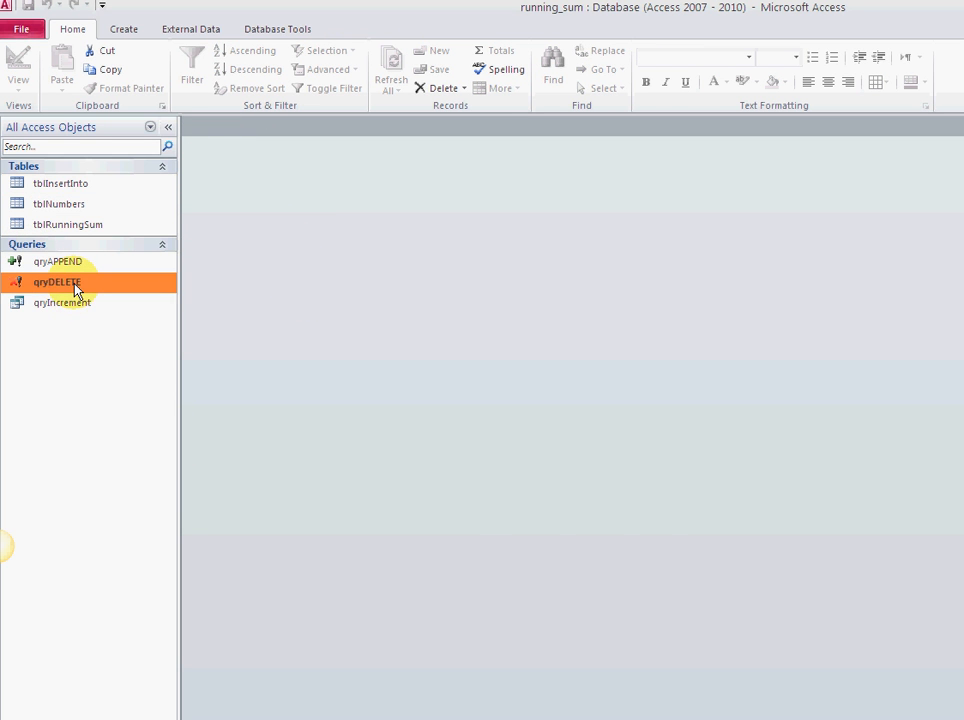
pyautogui.doubleClick(56, 280)
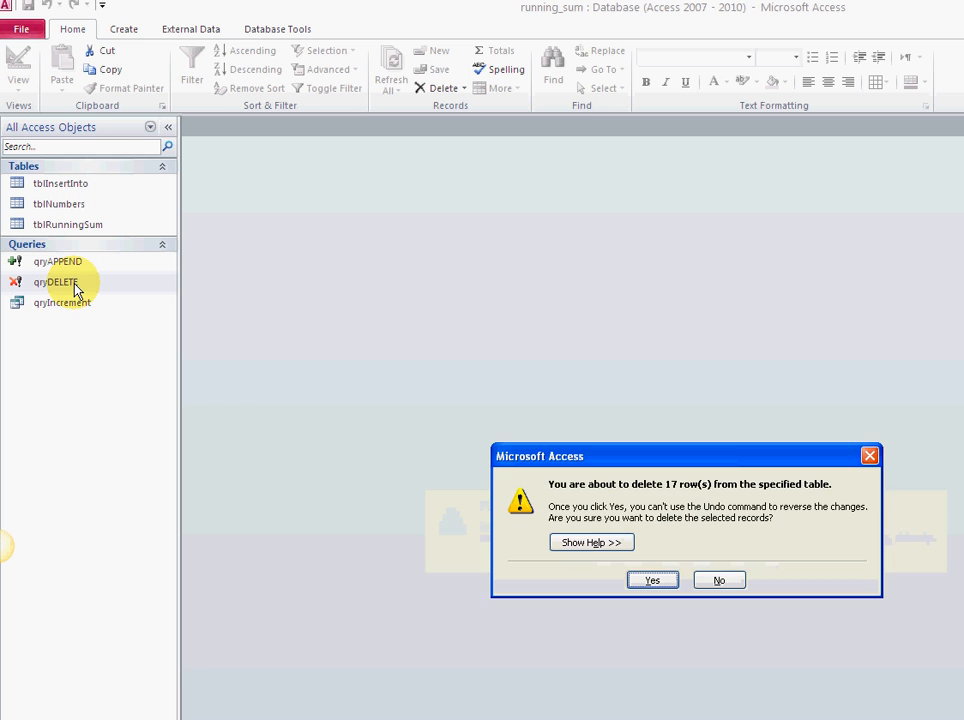
pyautogui.click(652, 580)
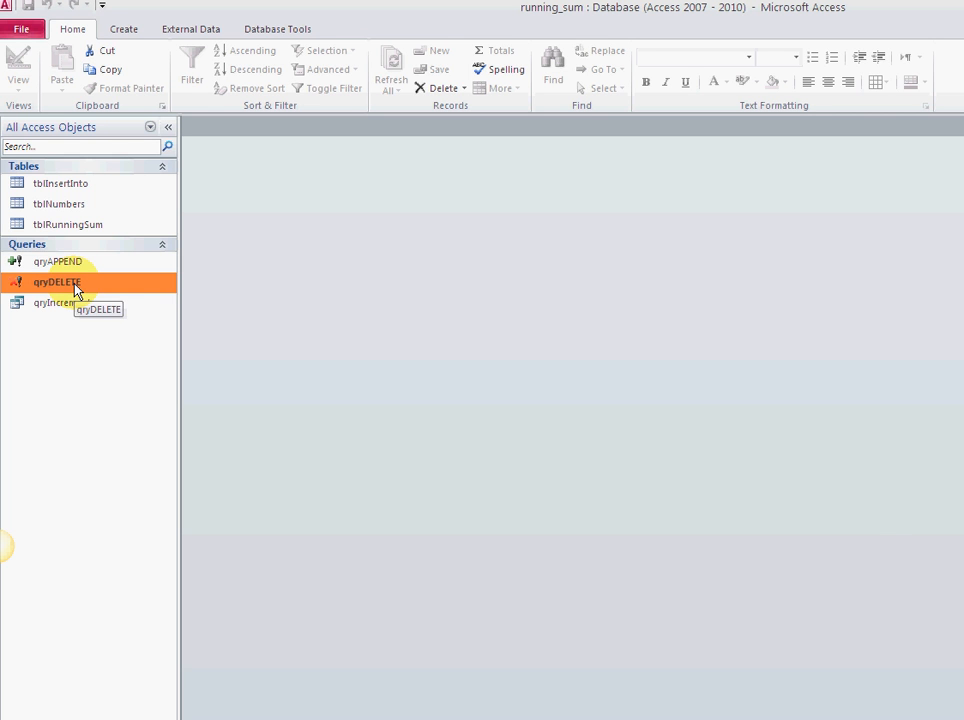
# Rerun qryAPPEND, confirming 16 appended rows, and view tblInsertInto numbered 1–16.
pyautogui.click(58, 260)
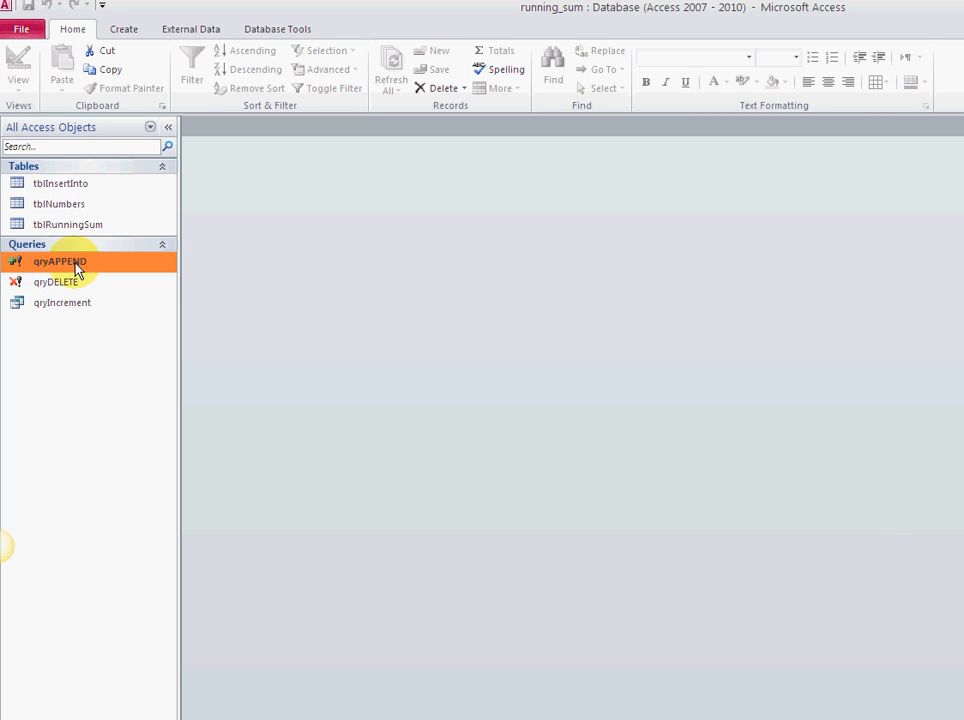
pyautogui.doubleClick(58, 260)
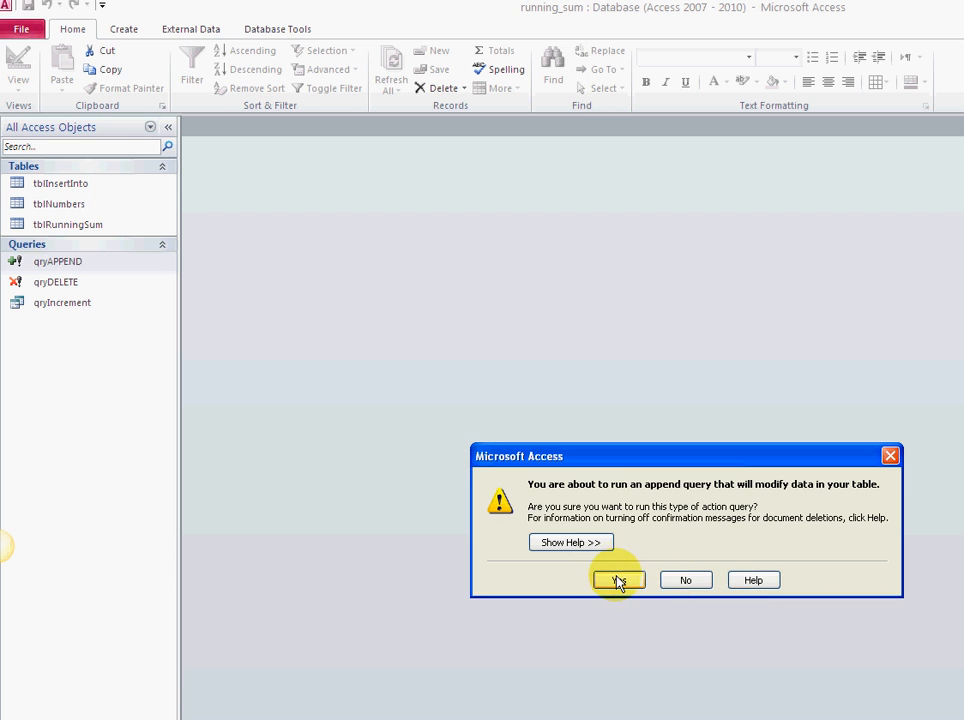
pyautogui.click(618, 580)
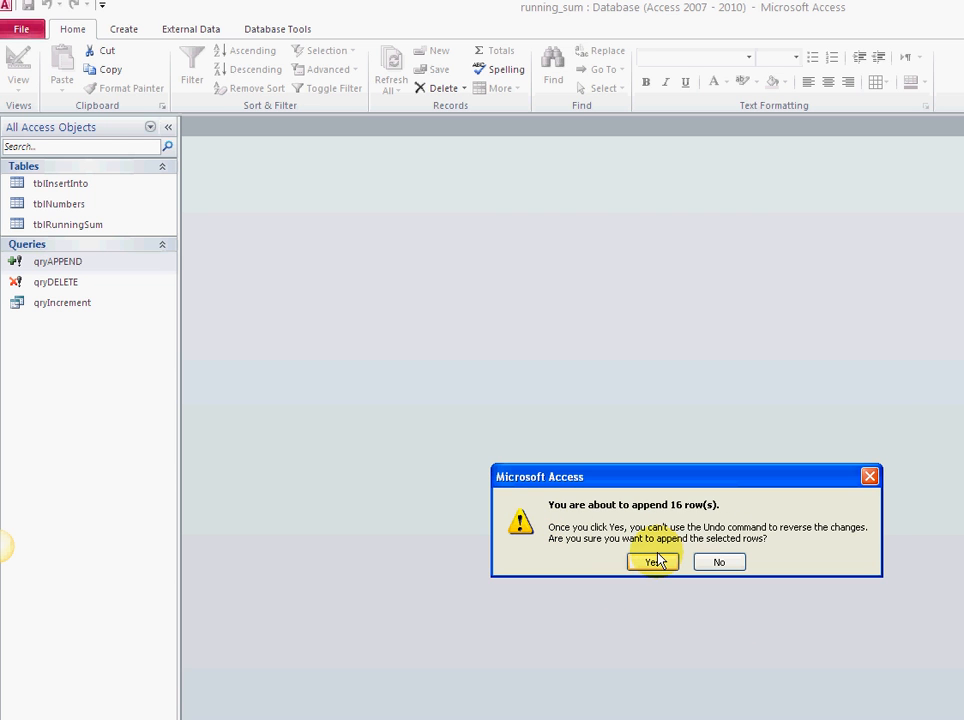
pyautogui.click(652, 562)
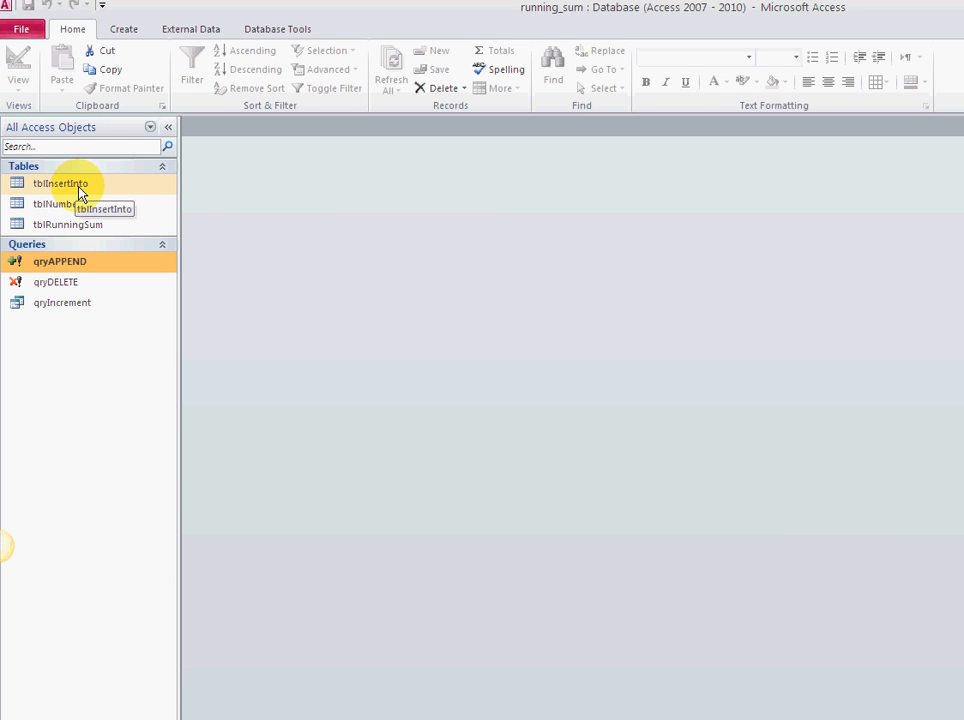
pyautogui.doubleClick(60, 184)
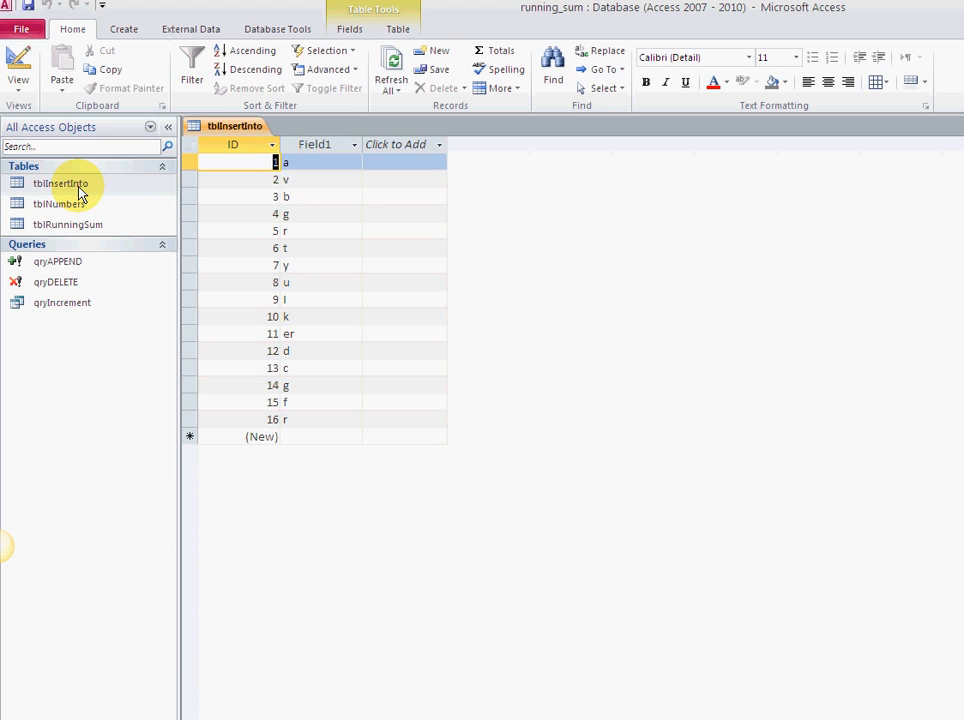